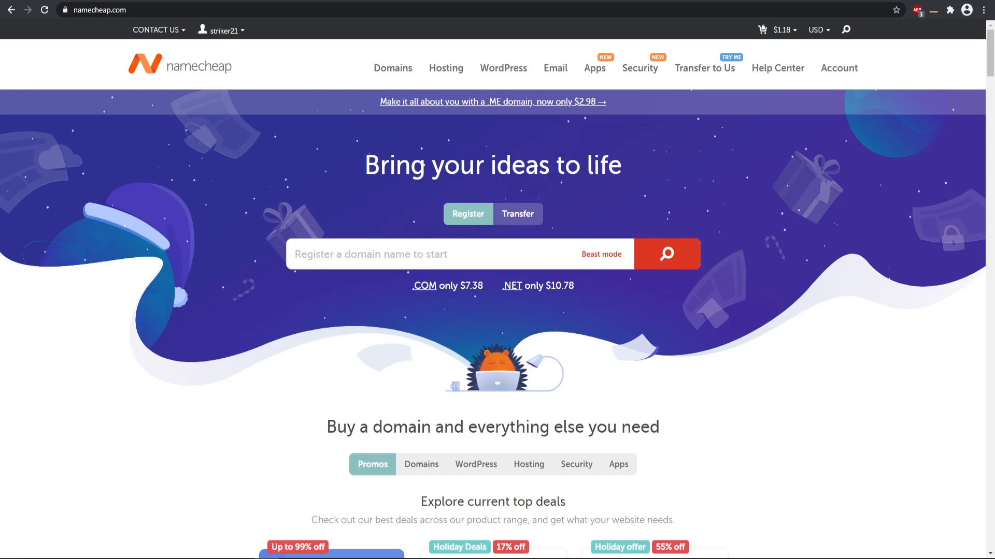
pyautogui.moveTo(105, 303)
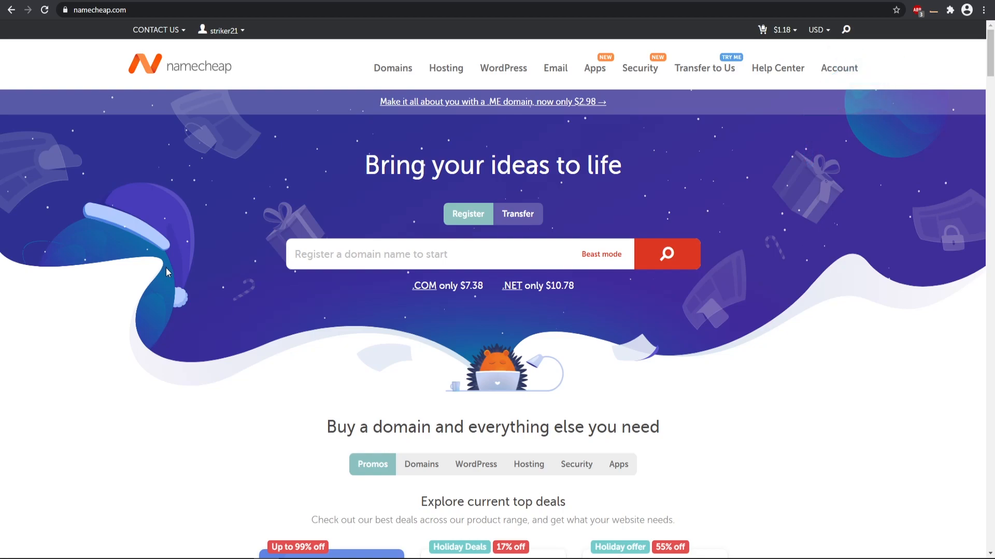
pyautogui.moveTo(210, 237)
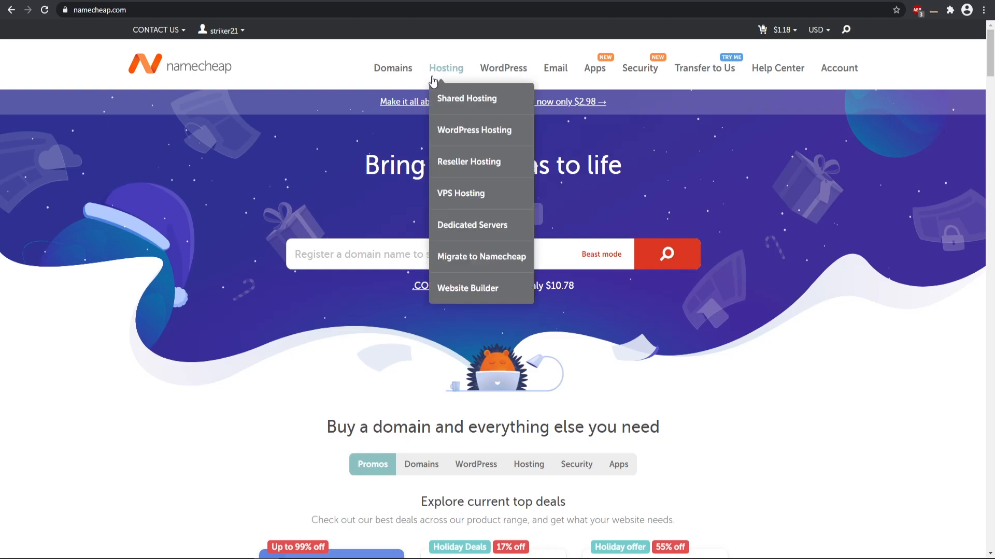
# Enter strikinglands in the domain registration search box
pyautogui.click(362, 255)
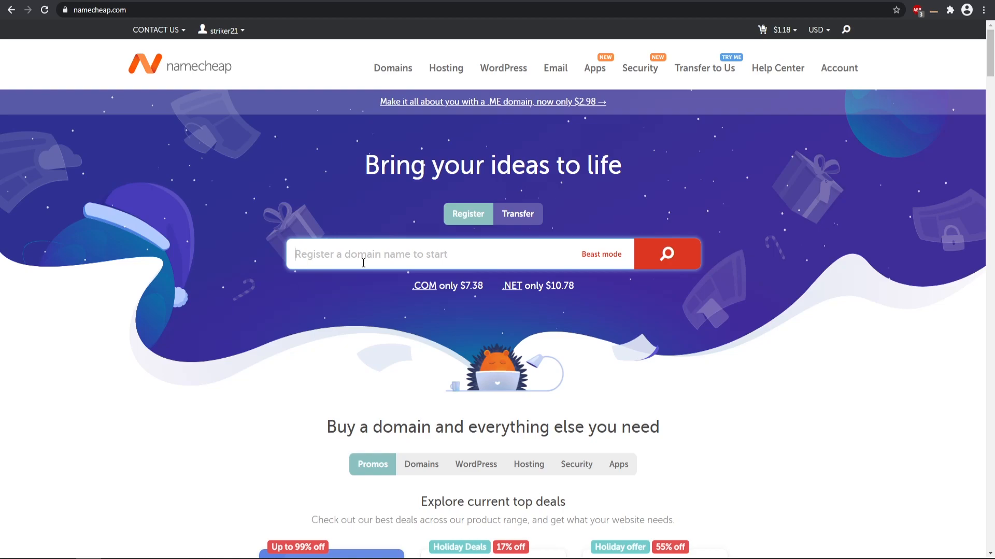
pyautogui.write('striking')
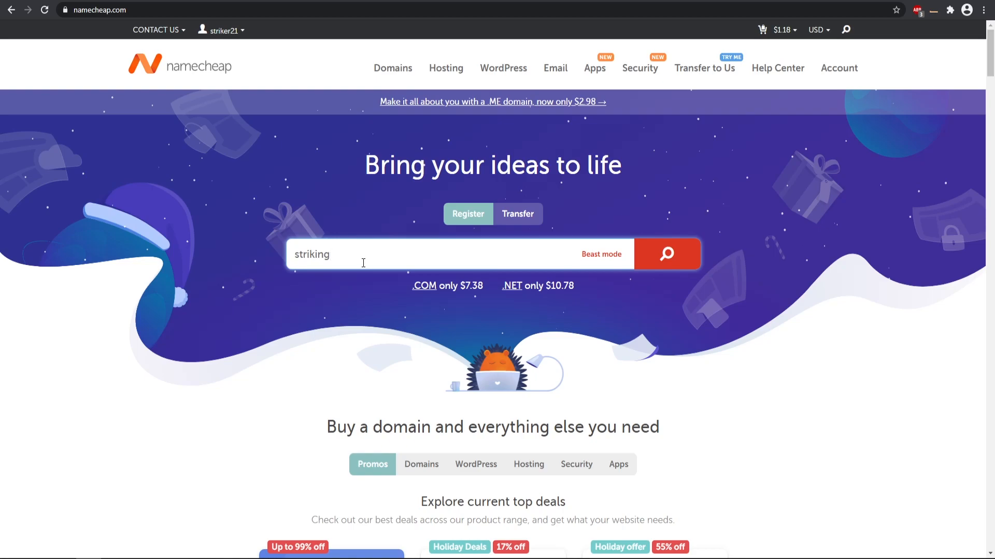
pyautogui.write('lands')
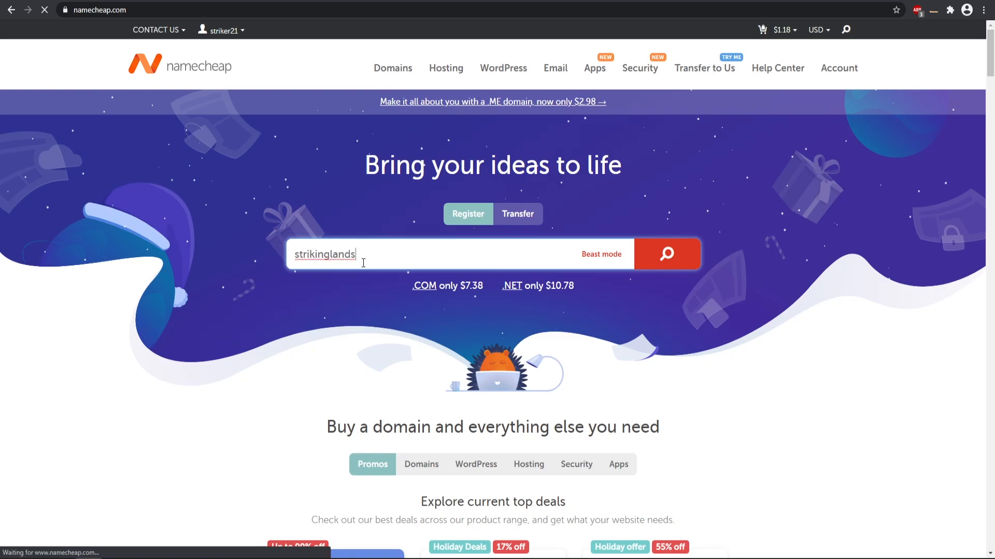
# Run the strikinglands search and look over the availability results and prices
pyautogui.click(666, 255)
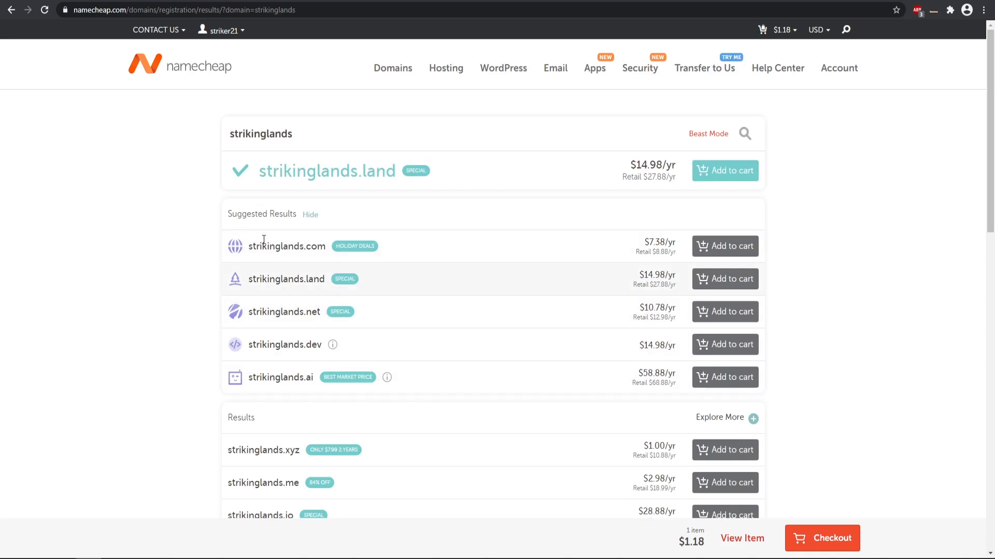
pyautogui.scroll(-3)
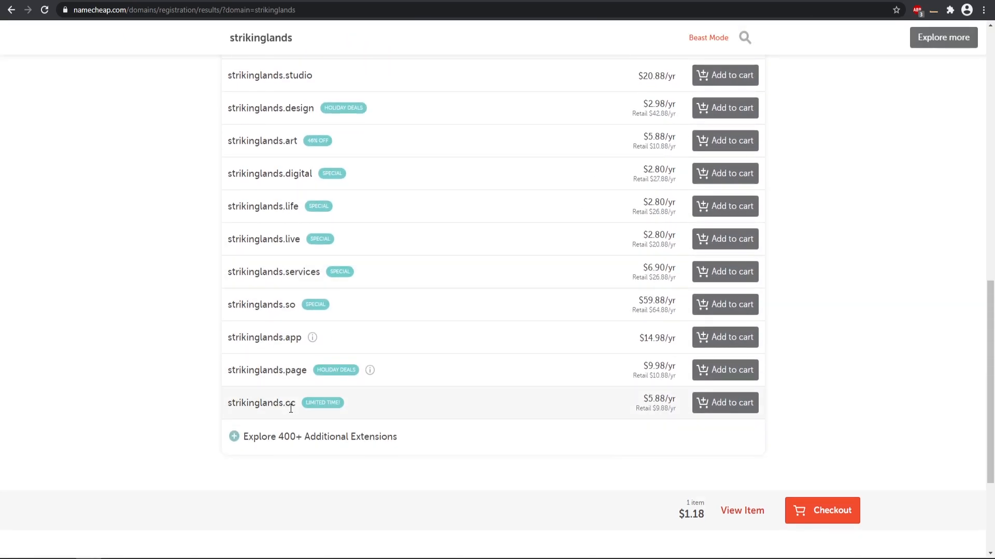
pyautogui.scroll(3)
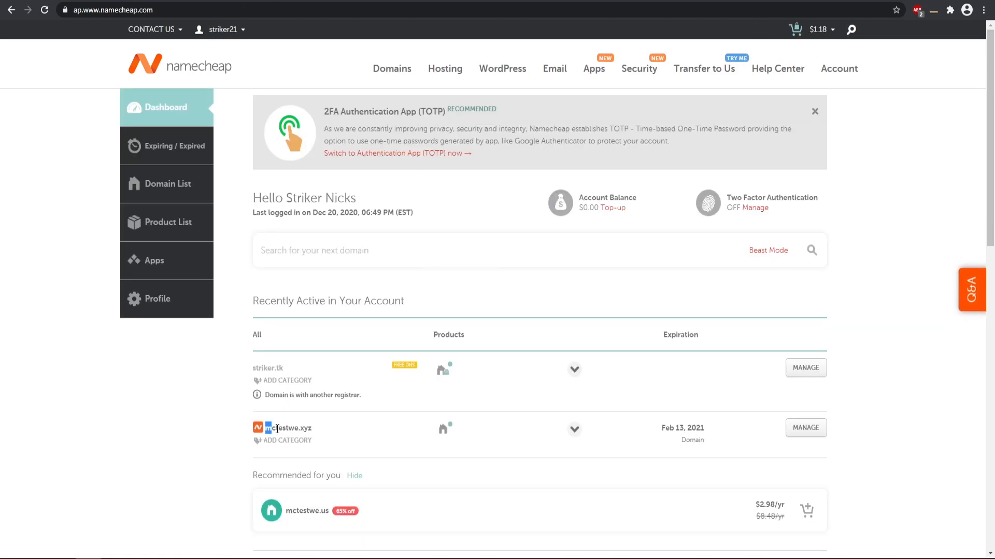
# Manage mctestwe.xyz and go to its Advanced DNS page
pyautogui.click(805, 428)
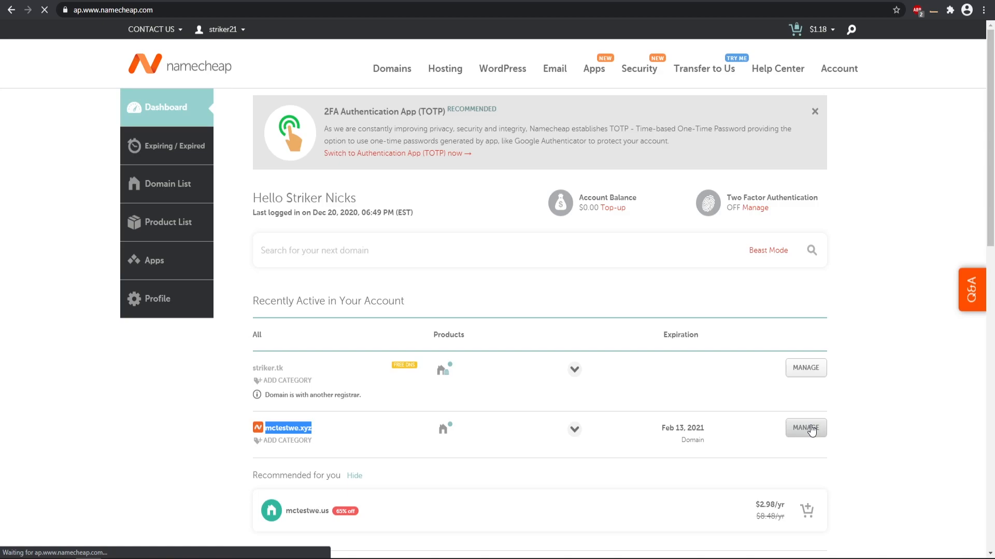
pyautogui.click(805, 427)
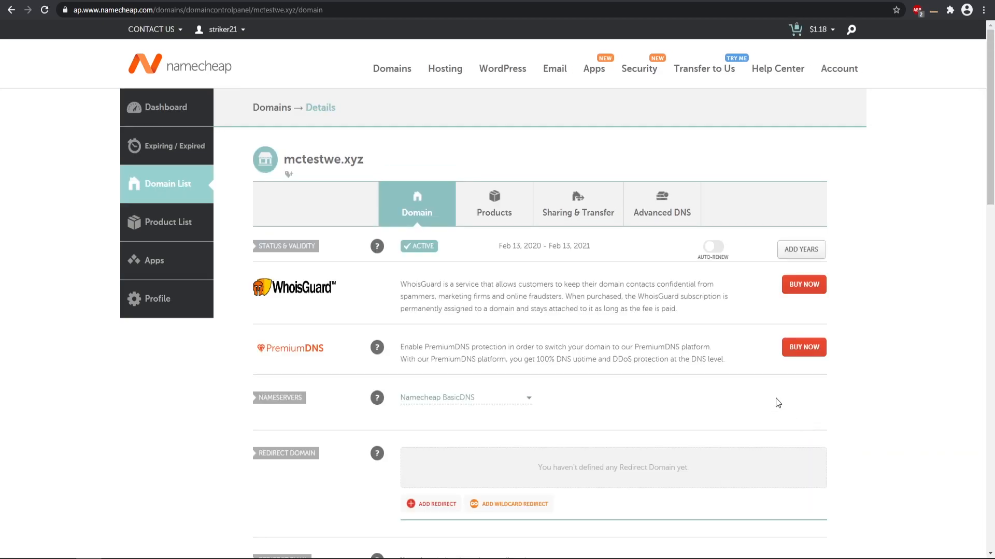
pyautogui.click(662, 204)
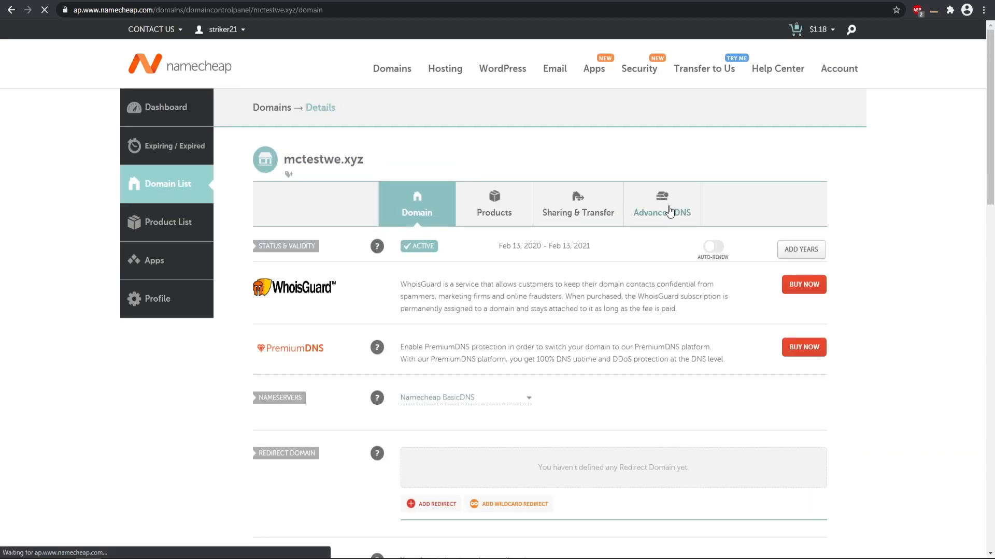
pyautogui.click(662, 204)
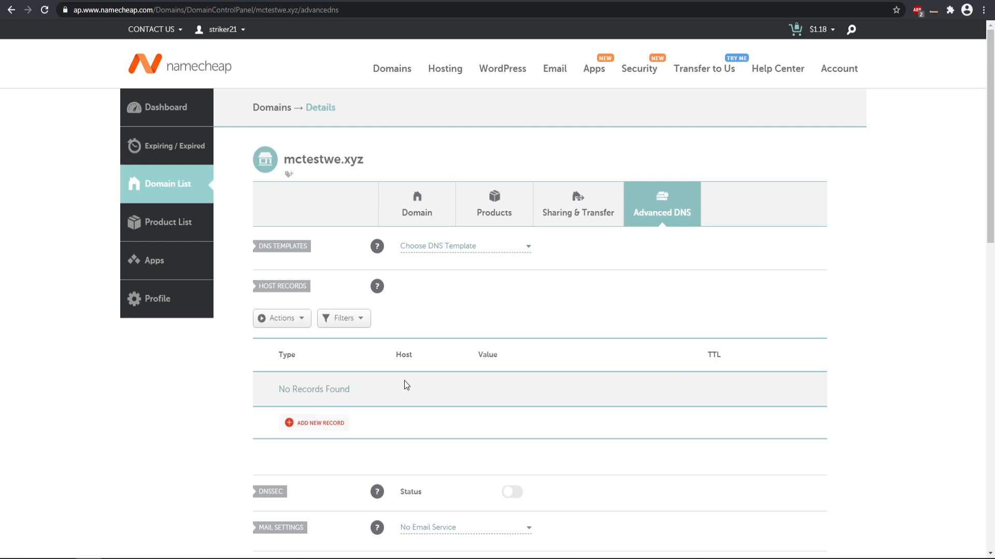
pyautogui.moveTo(320, 428)
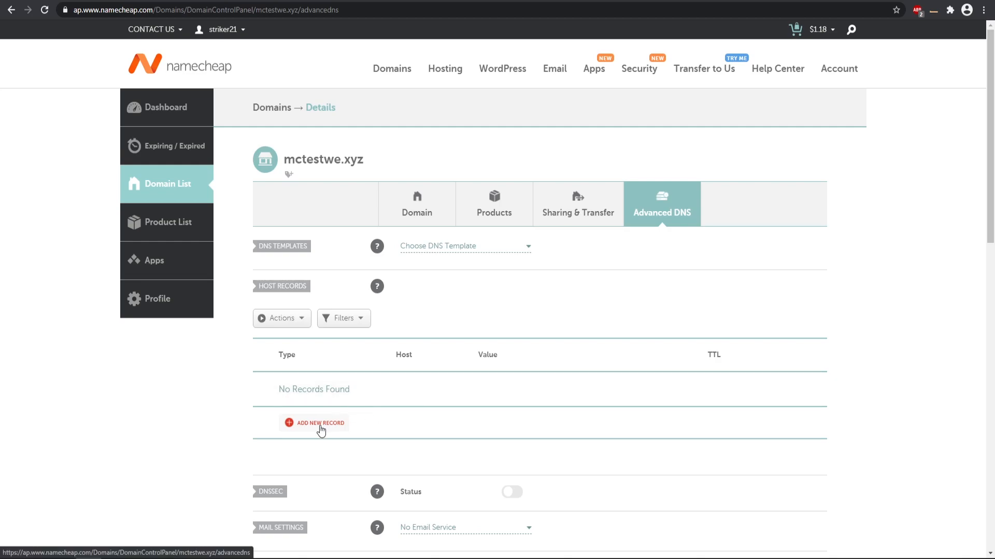
# Start a new A record with host @, ready for the server IP address
pyautogui.click(319, 423)
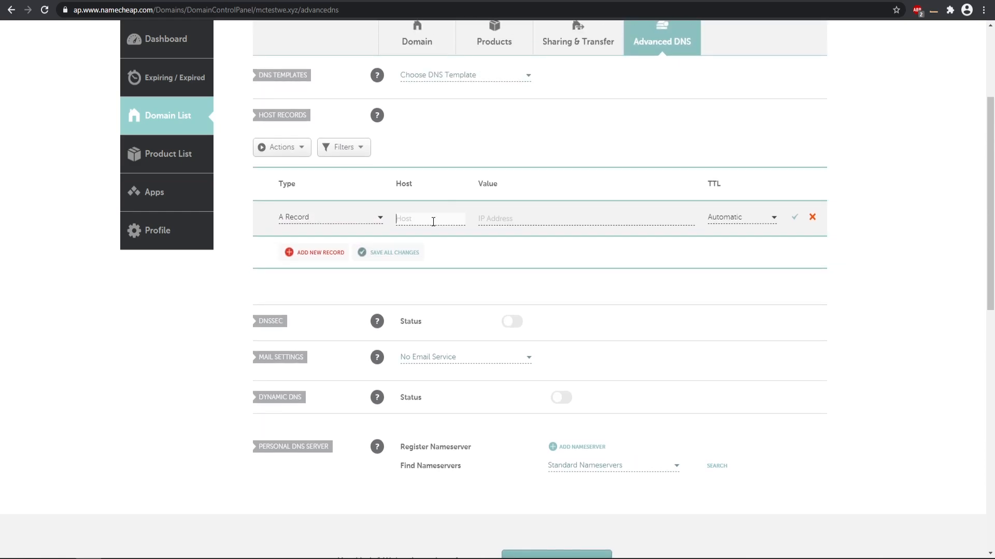
pyautogui.write('m')
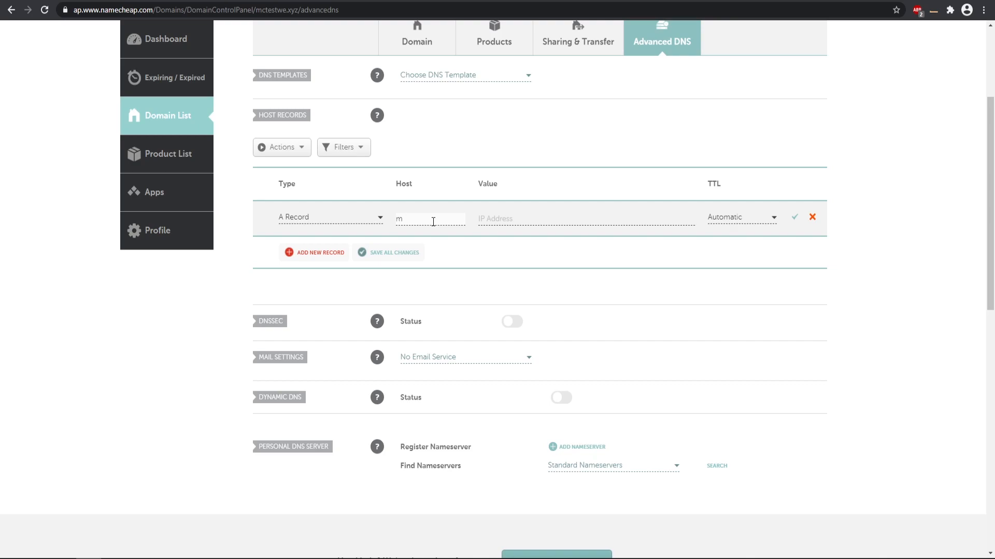
pyautogui.write('play')
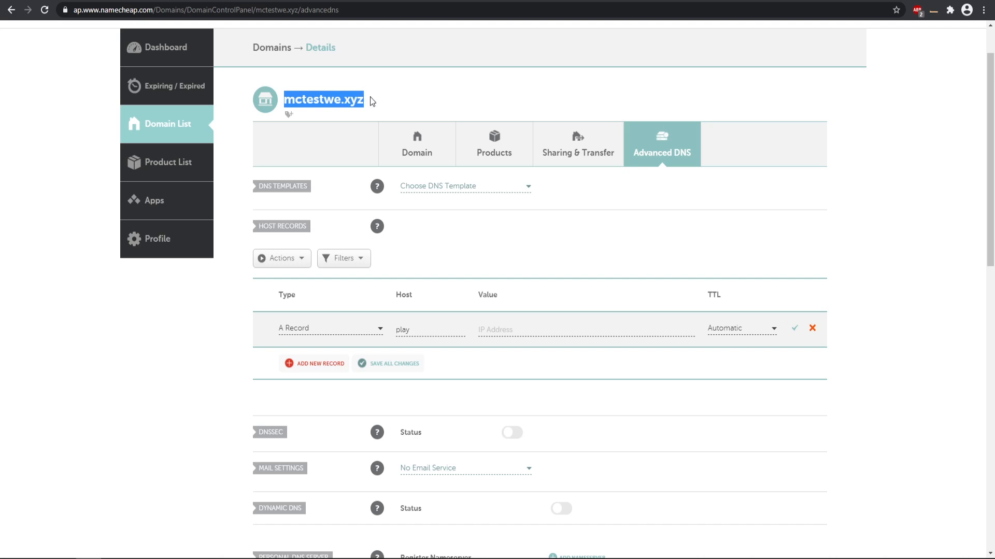
pyautogui.click(429, 330)
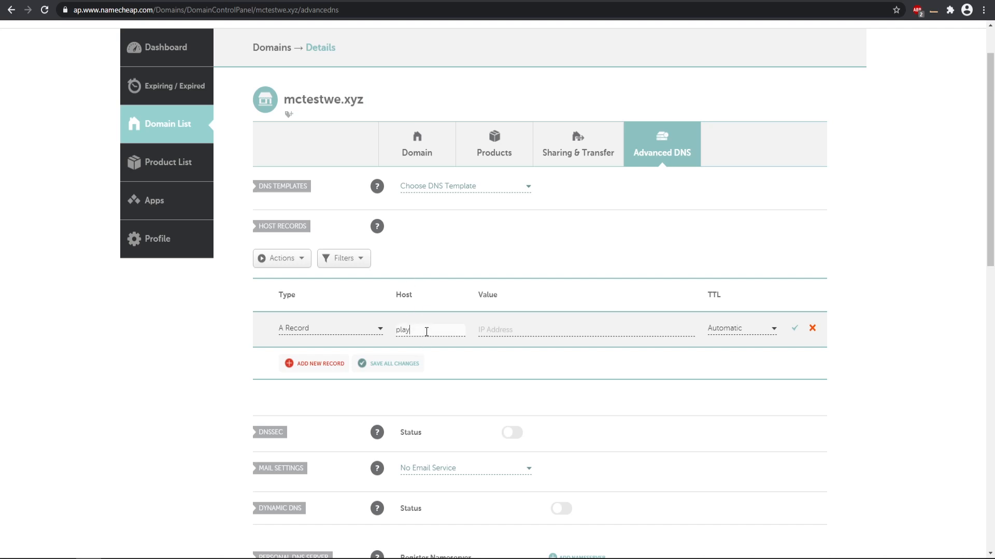
pyautogui.write('@')
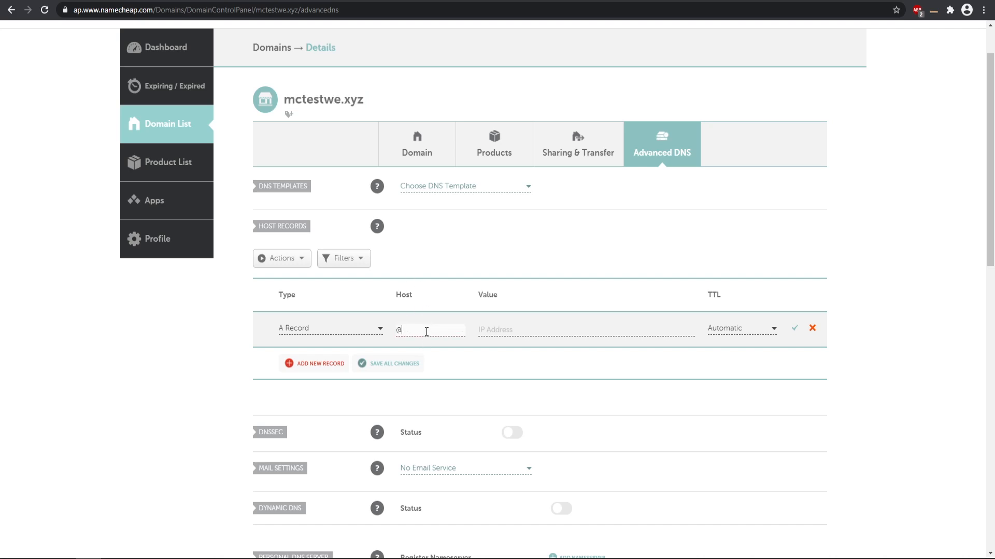
pyautogui.doubleClick(323, 99)
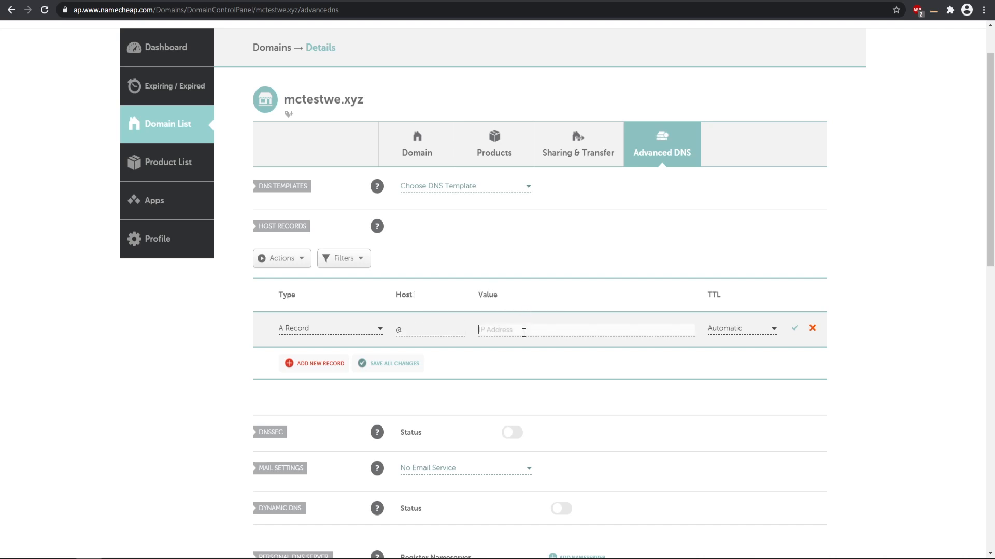
pyautogui.click(495, 329)
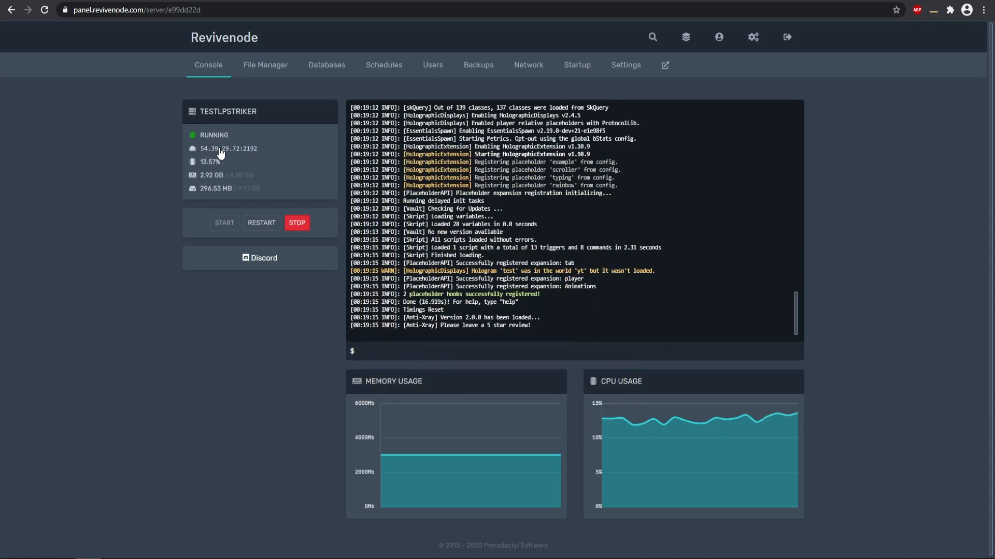
# Point the @ A record to 54.39.29.72 without the port and save it
pyautogui.click(228, 148)
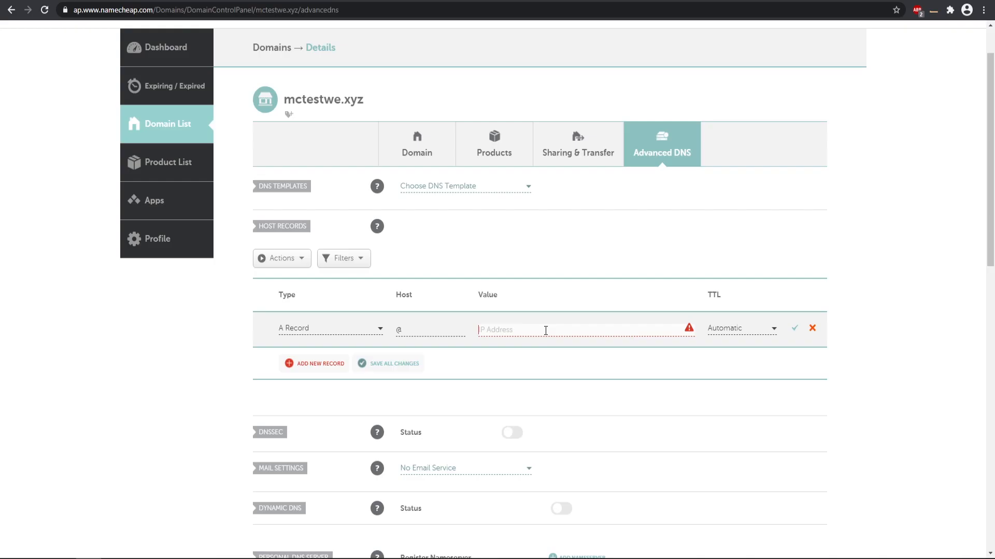
pyautogui.write('54.39.29.72:21')
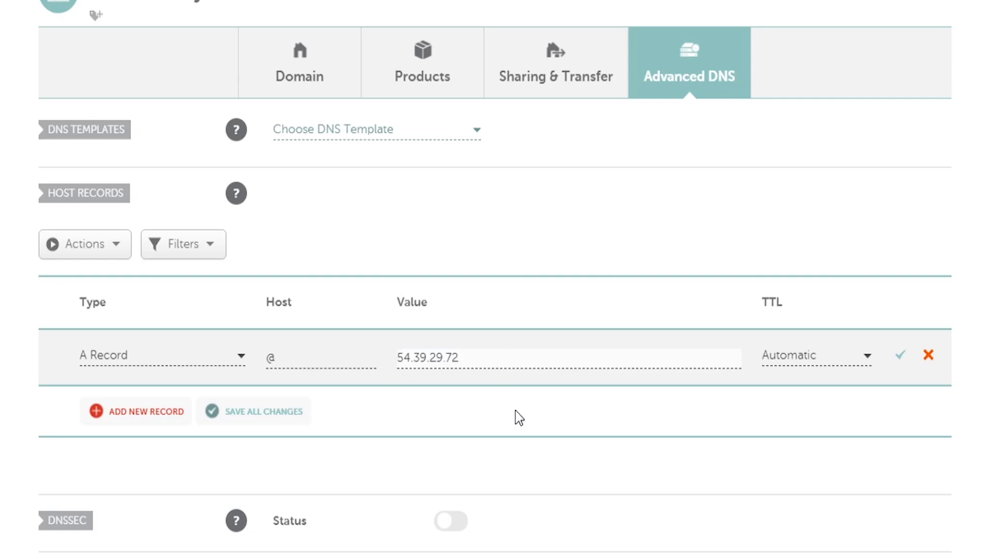
pyautogui.moveTo(488, 391)
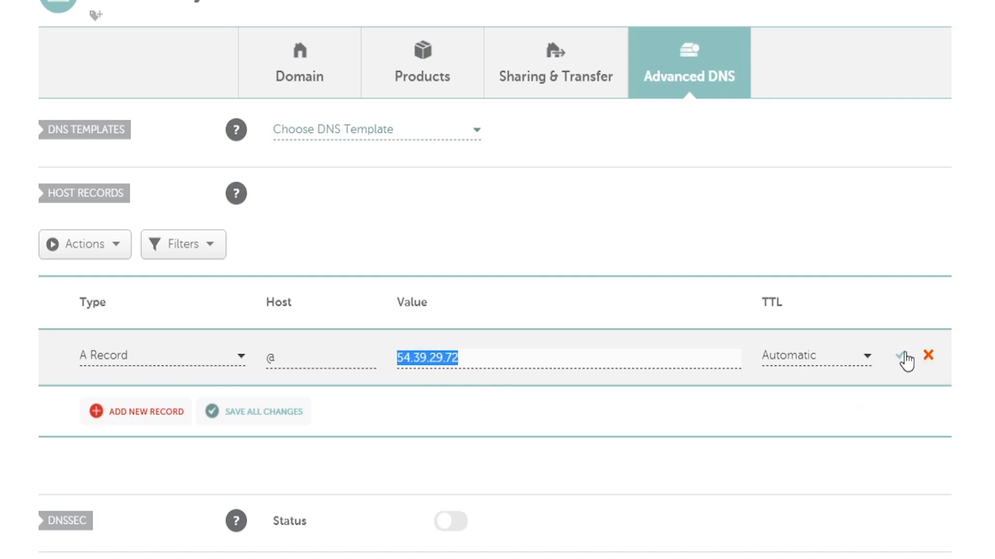
pyautogui.click(899, 356)
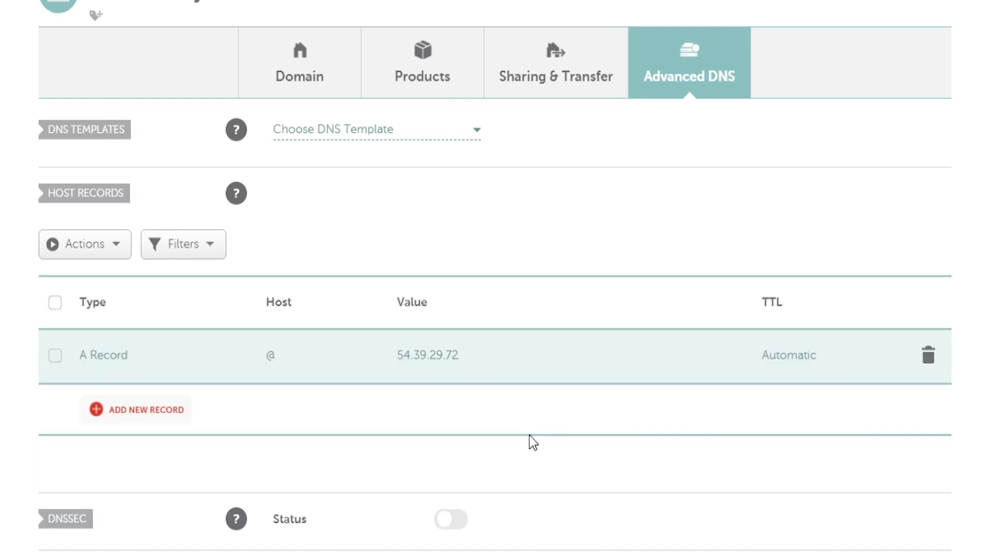
pyautogui.moveTo(59, 209)
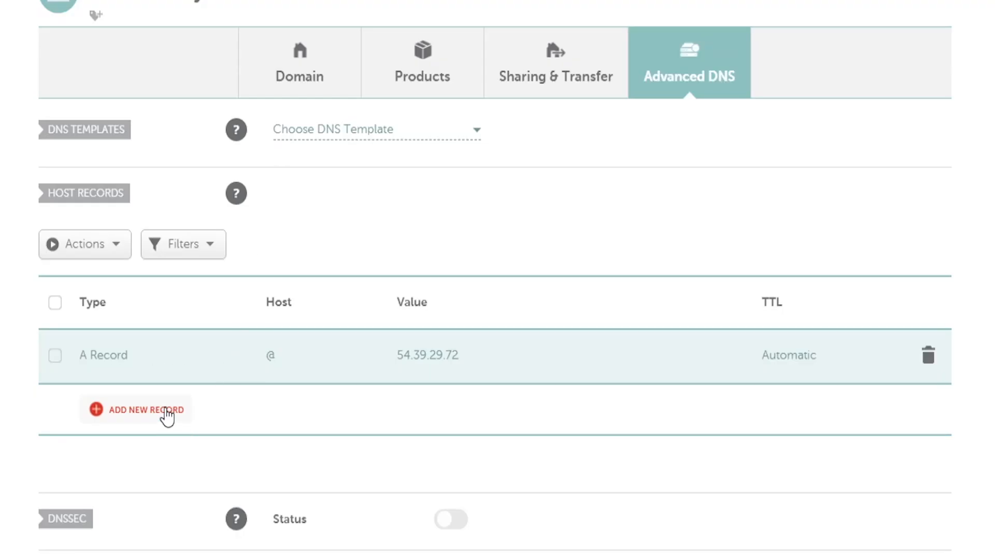
# Add an SRV record _minecraft _tcp, priority 0, weight 0, port 2192, and save it
pyautogui.click(145, 410)
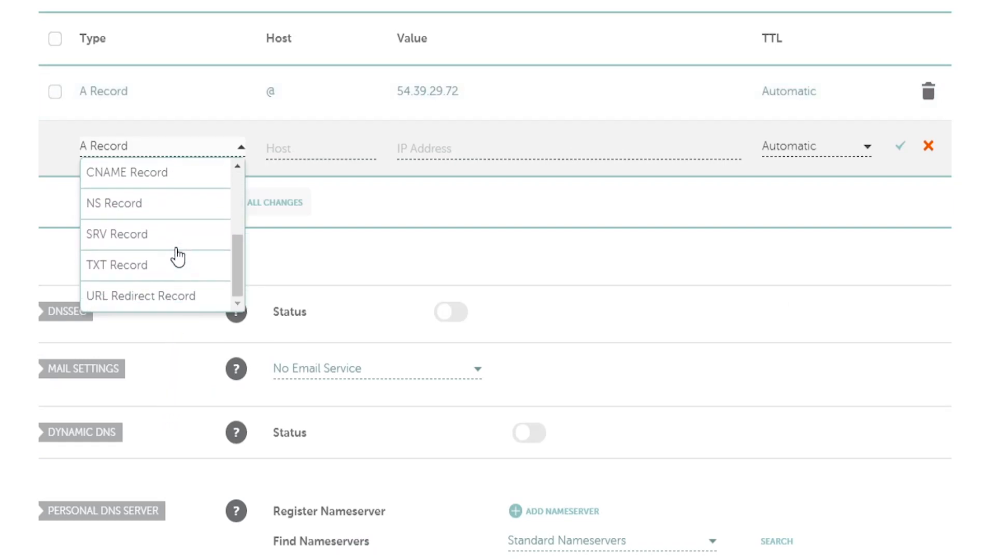
pyautogui.click(117, 235)
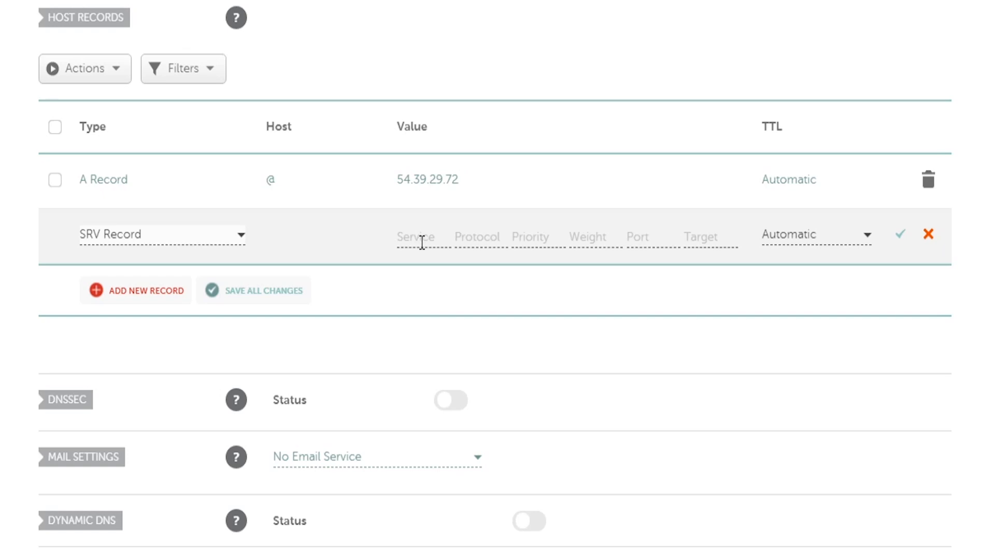
pyautogui.click(415, 236)
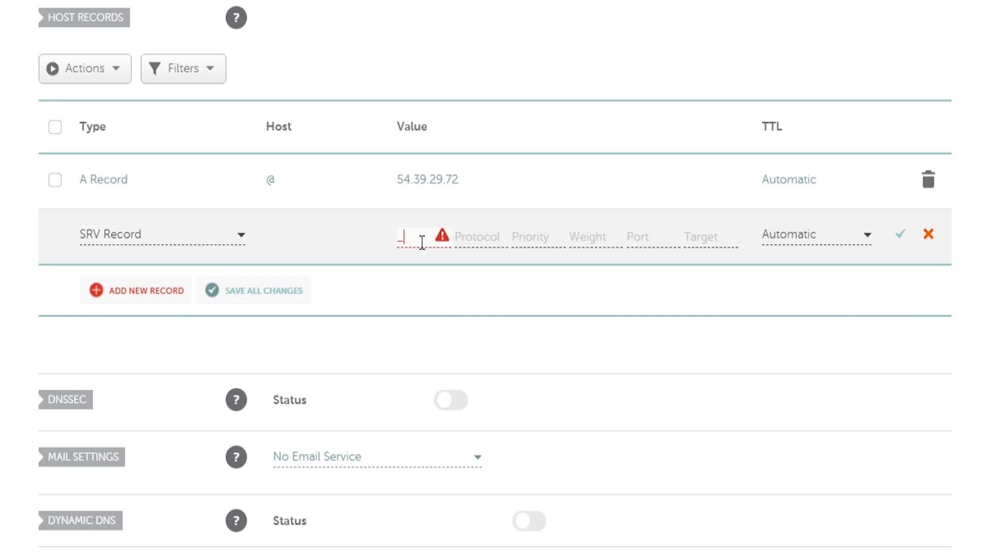
pyautogui.write('_minecraft')
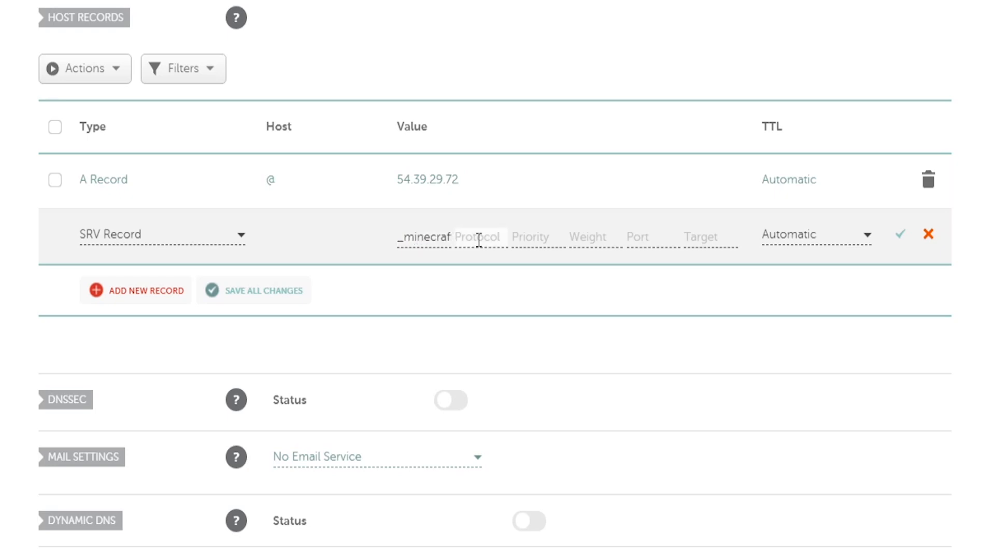
pyautogui.write('_tcp')
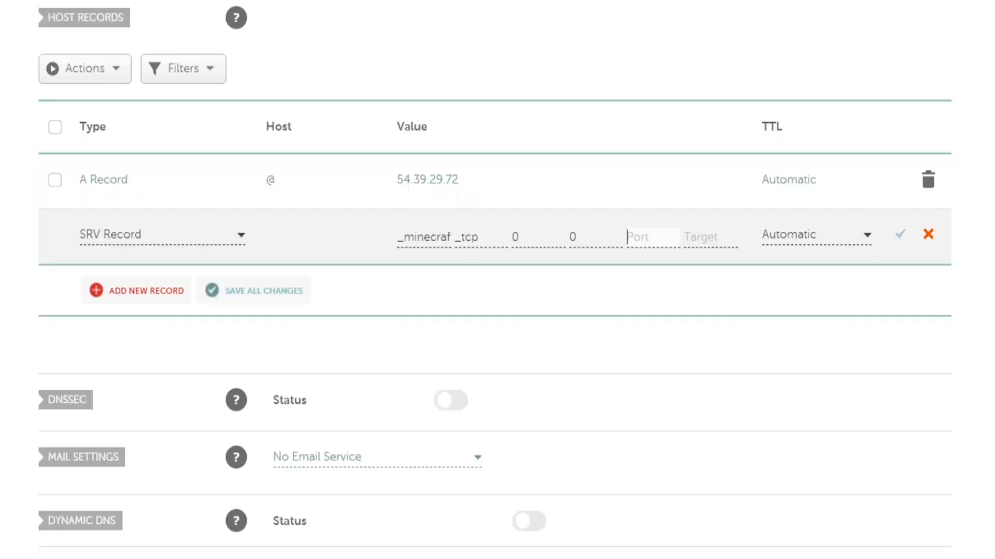
pyautogui.write('2')
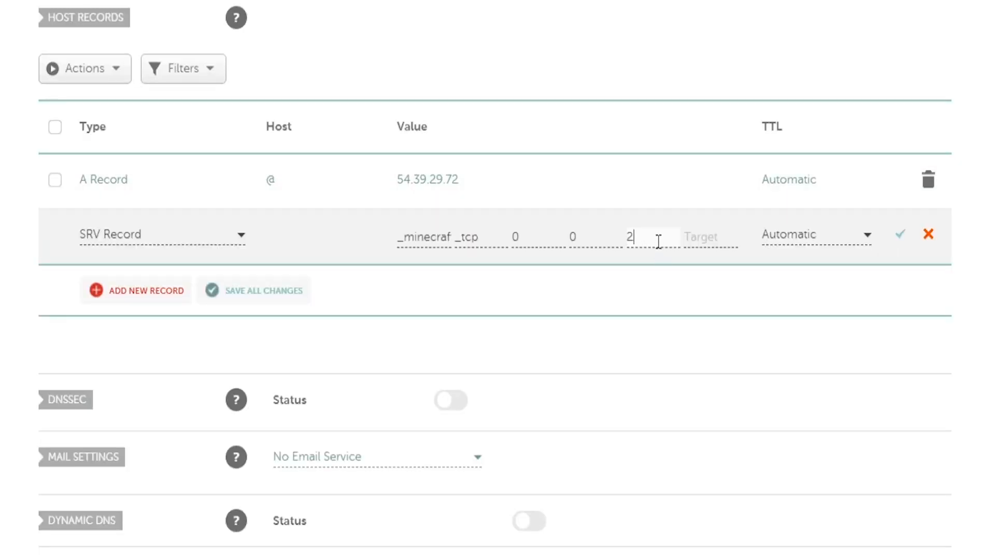
pyautogui.write('192')
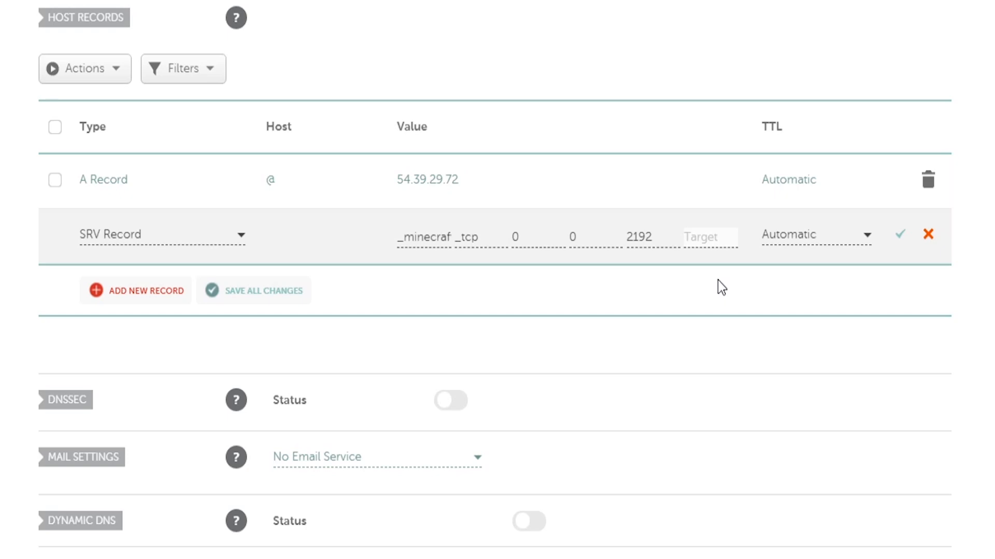
pyautogui.scroll(3)
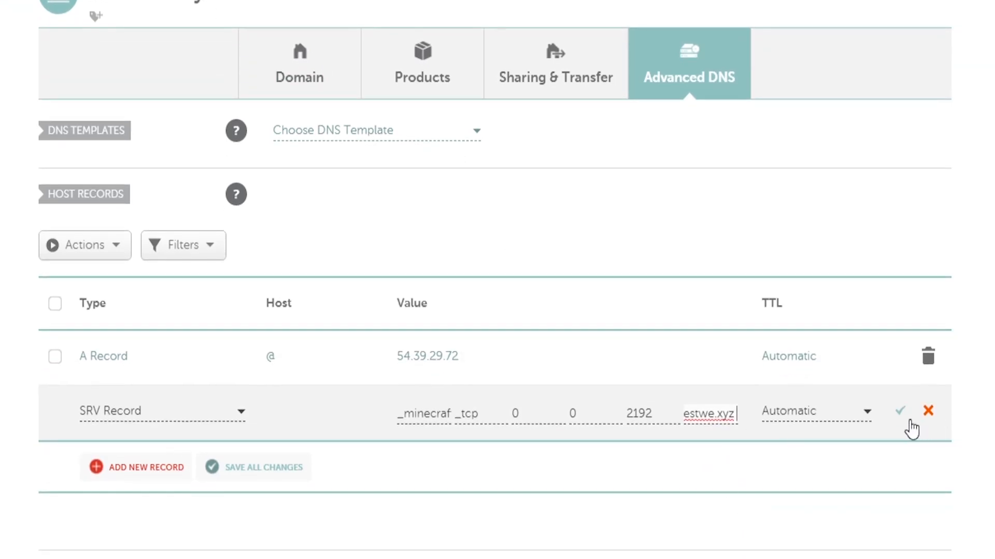
pyautogui.click(899, 410)
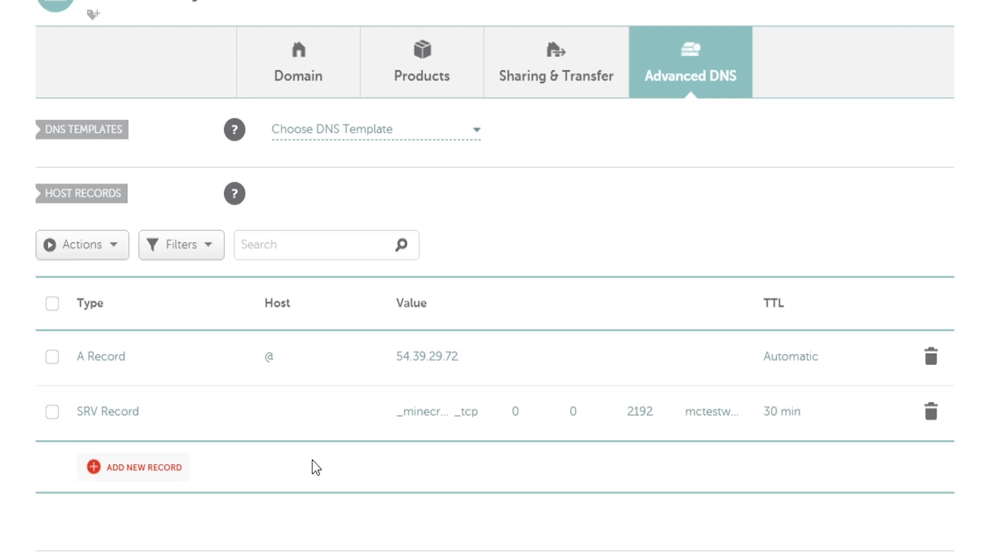
pyautogui.moveTo(159, 477)
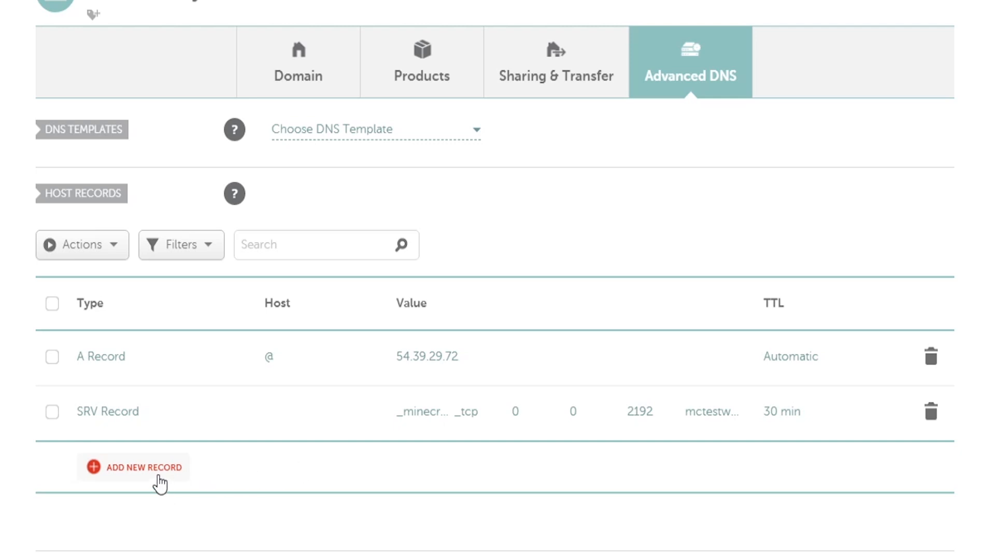
# Add an A record for host play pointing to 54.39.29.72
pyautogui.click(141, 467)
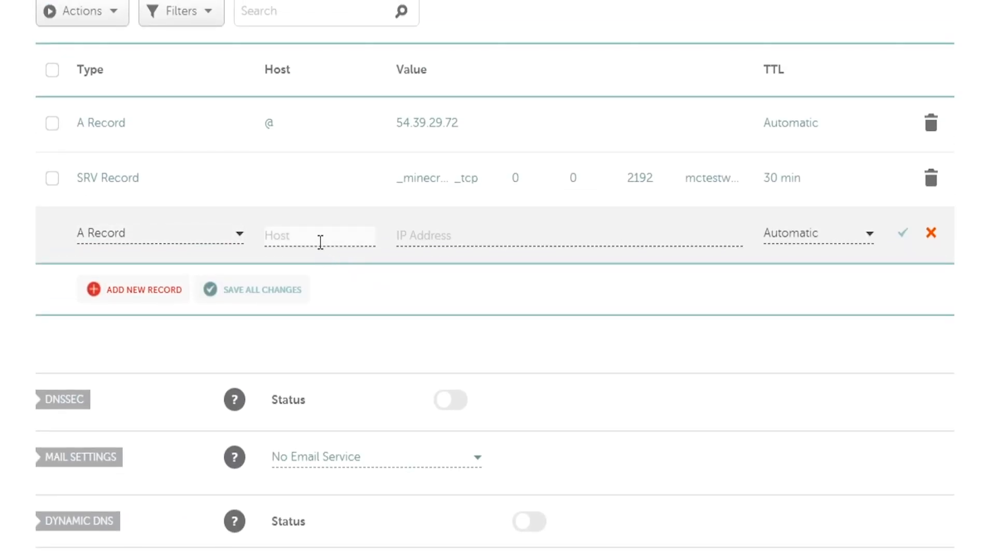
pyautogui.write('play')
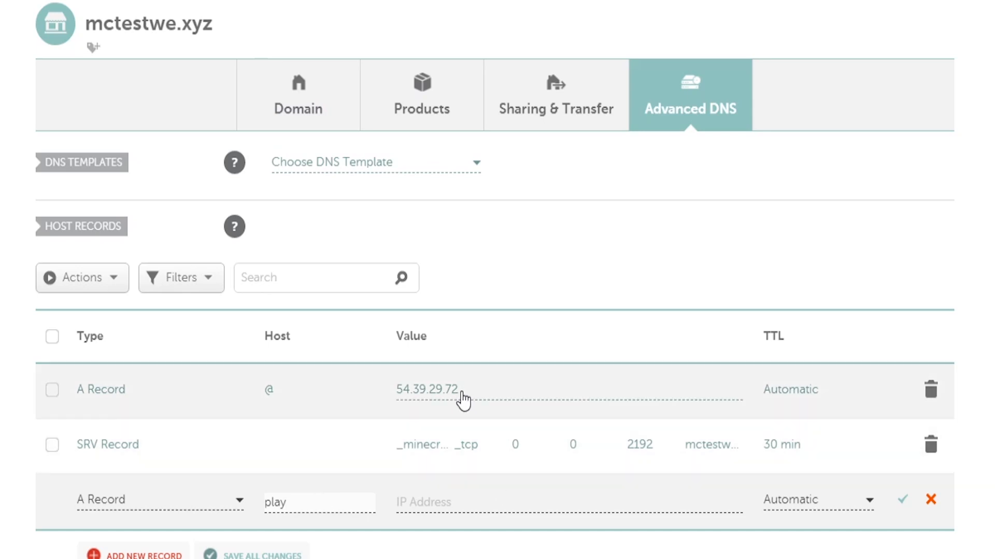
pyautogui.click(426, 389)
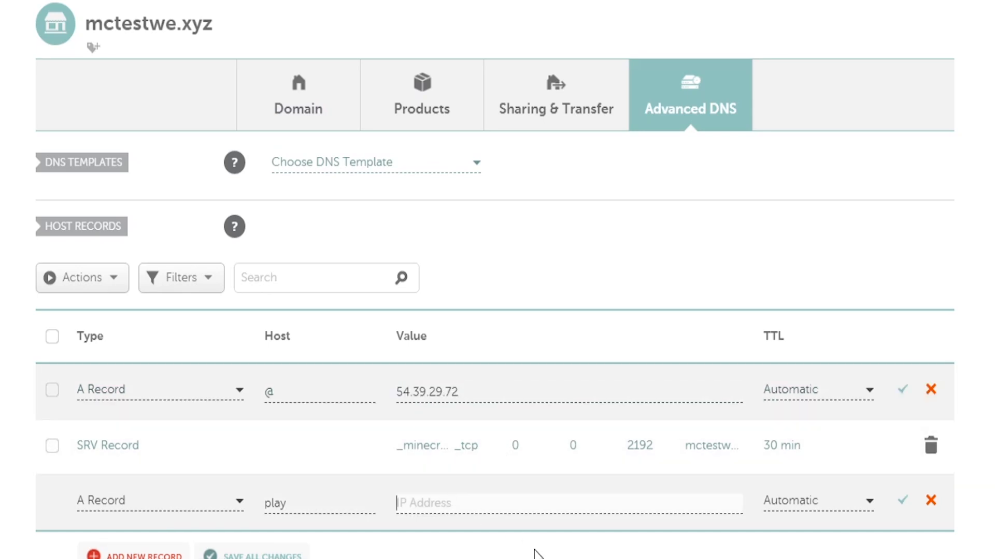
pyautogui.click(903, 501)
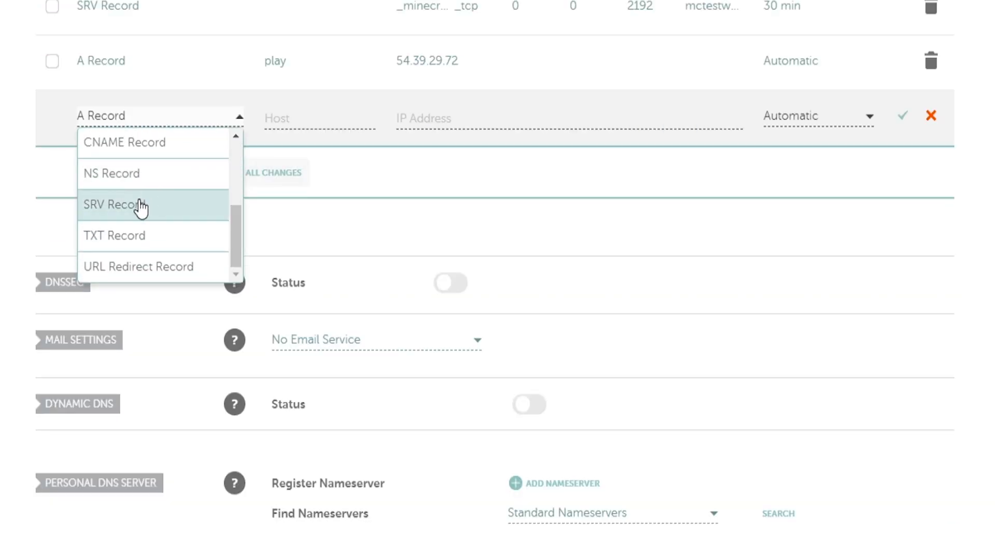
# Start a second SRV record with service _minecraft and protocol _tcp.play
pyautogui.click(115, 206)
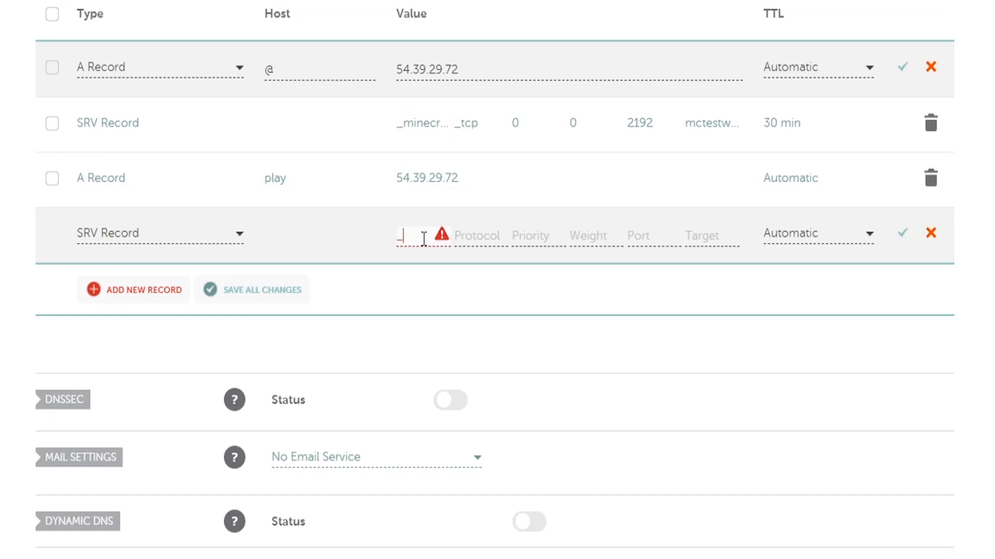
pyautogui.write('_minecraft')
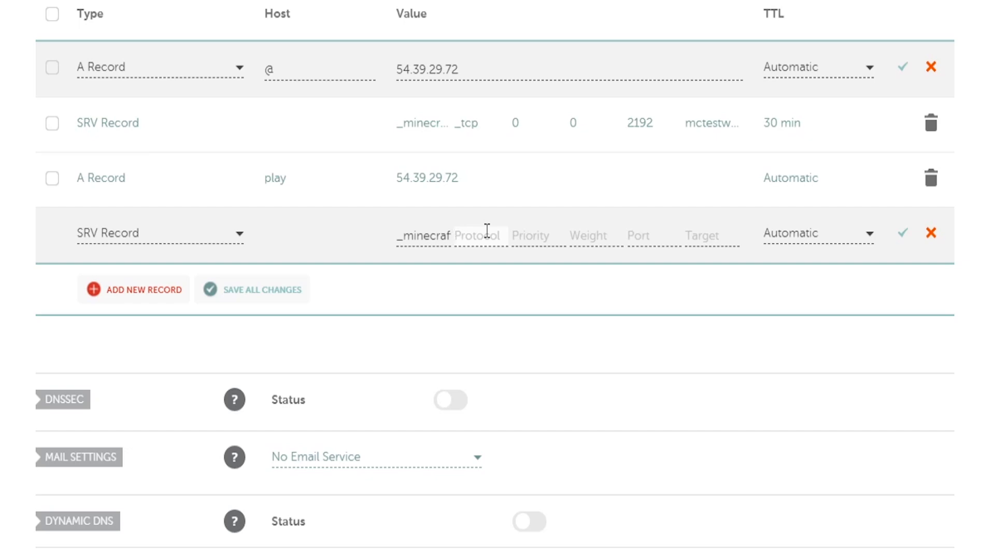
pyautogui.write('_tcp')
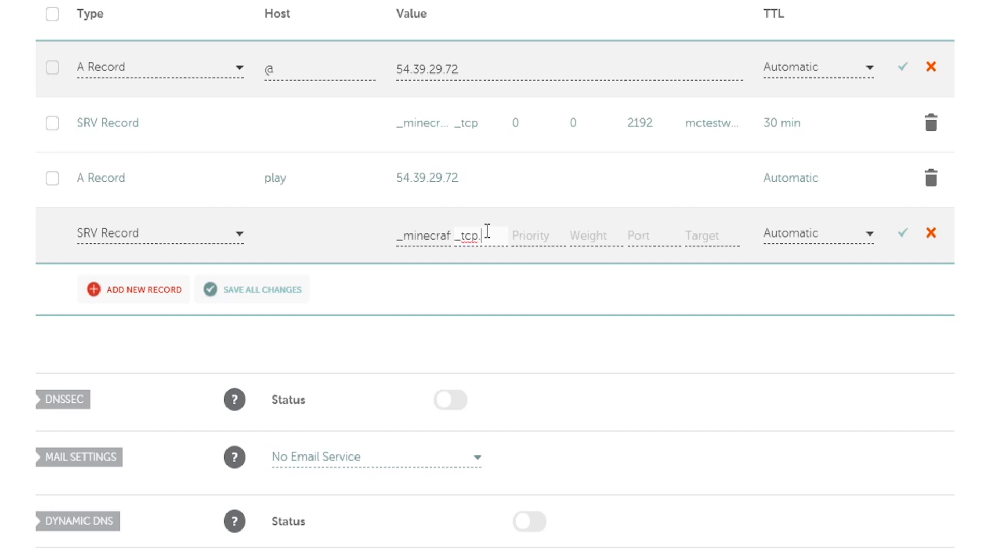
pyautogui.write('.play')
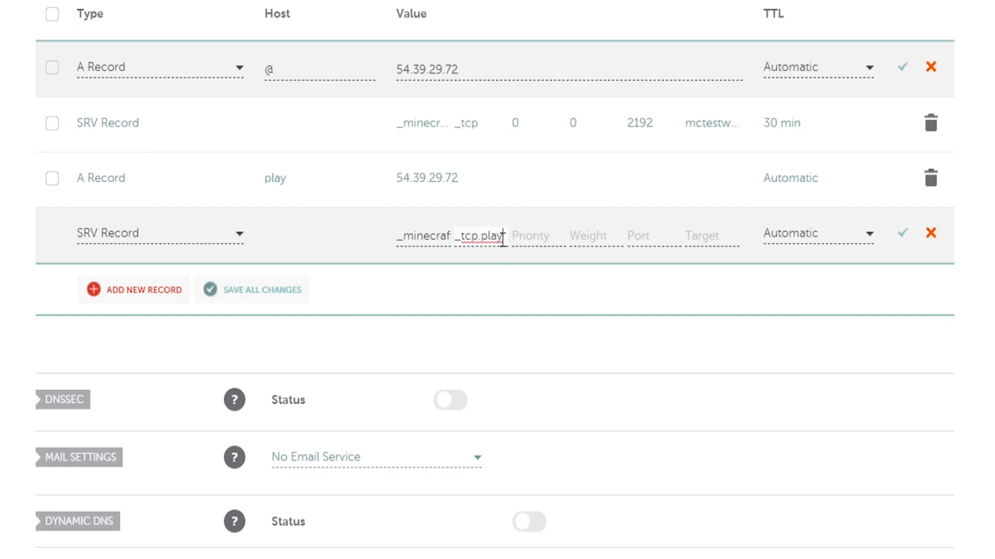
pyautogui.doubleClick(498, 235)
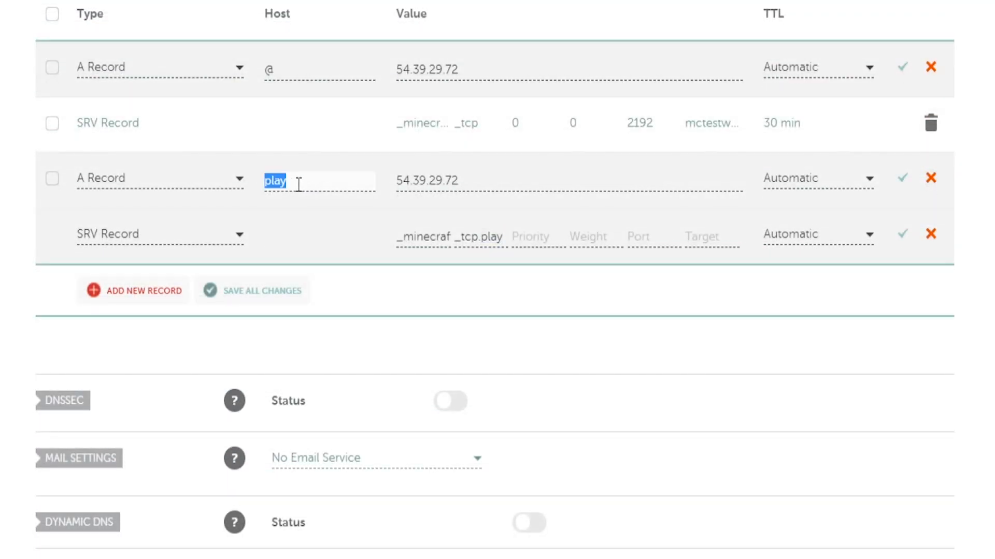
# Settle the host part as play and enter port 2192 for the SRV record
pyautogui.write('mc')
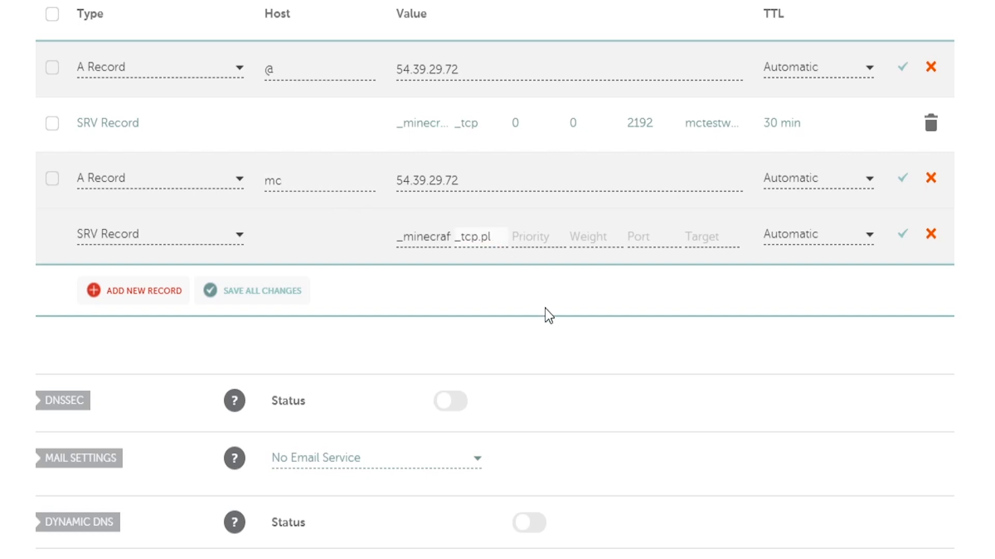
pyautogui.write('mc')
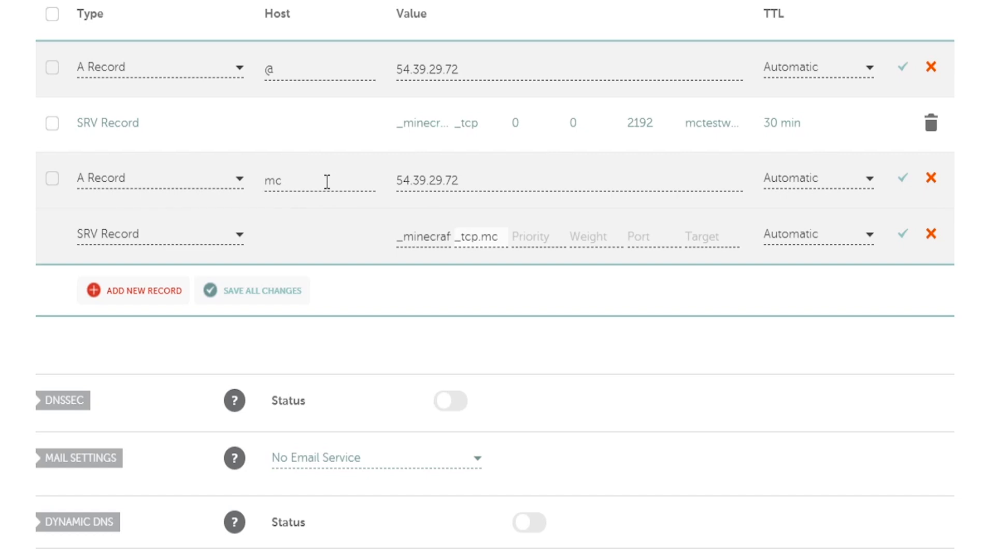
pyautogui.write('play')
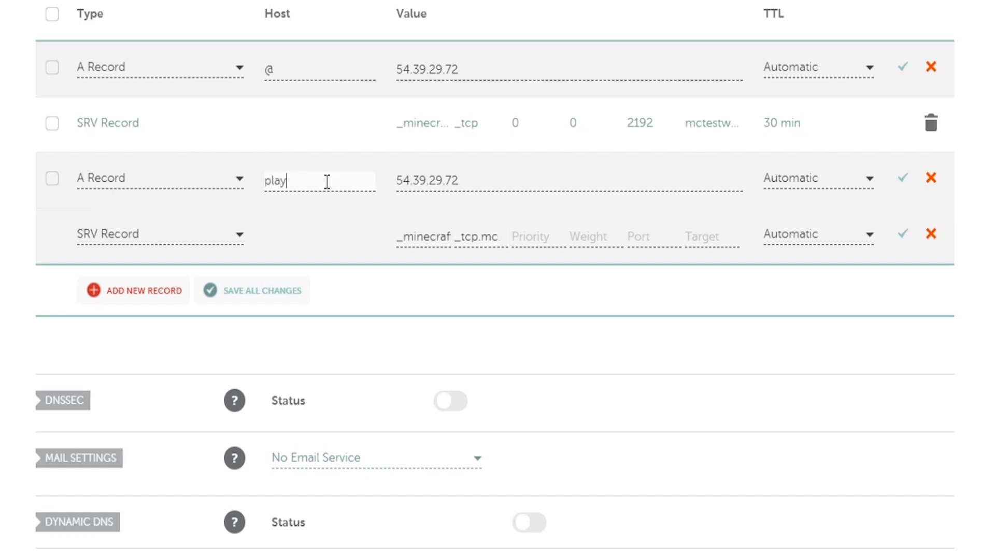
pyautogui.click(501, 236)
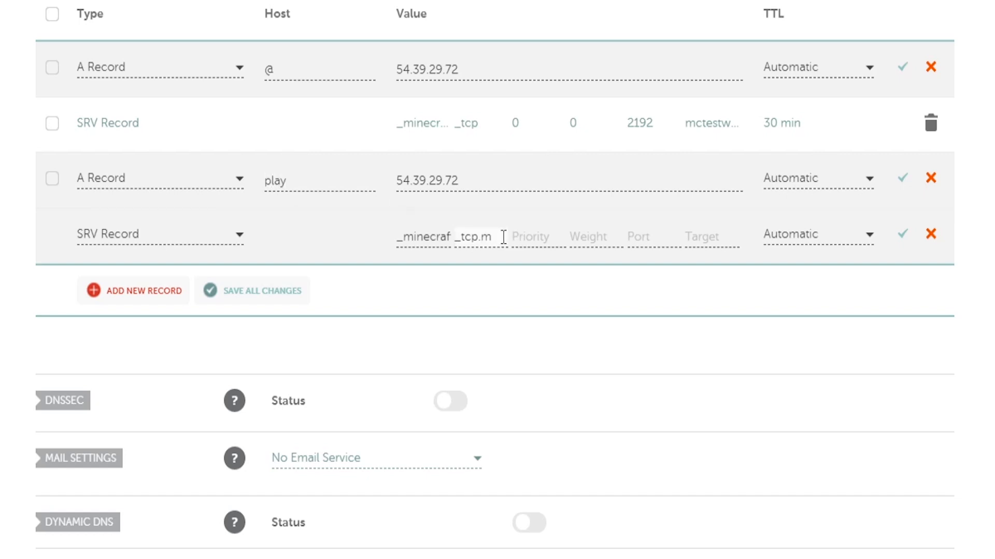
pyautogui.write('play')
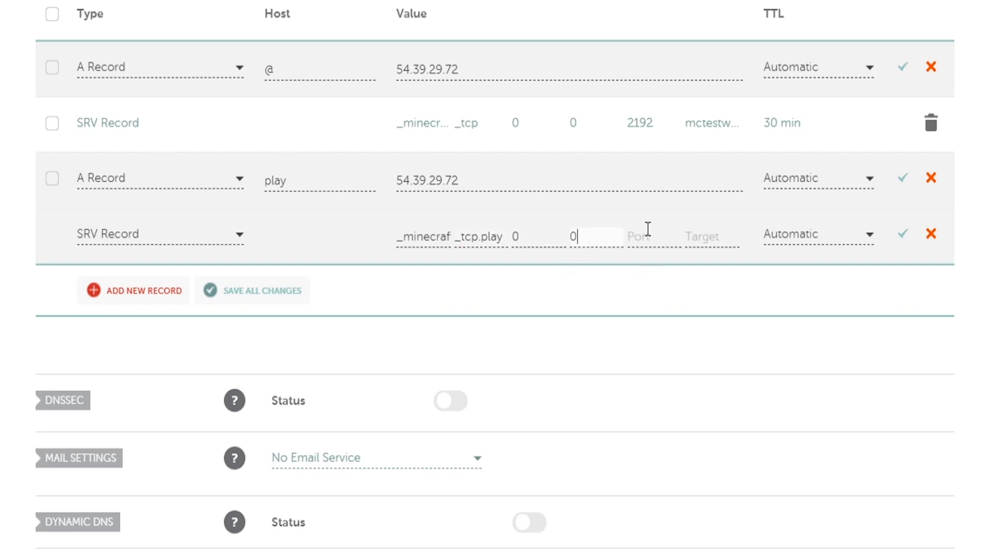
pyautogui.write('2192')
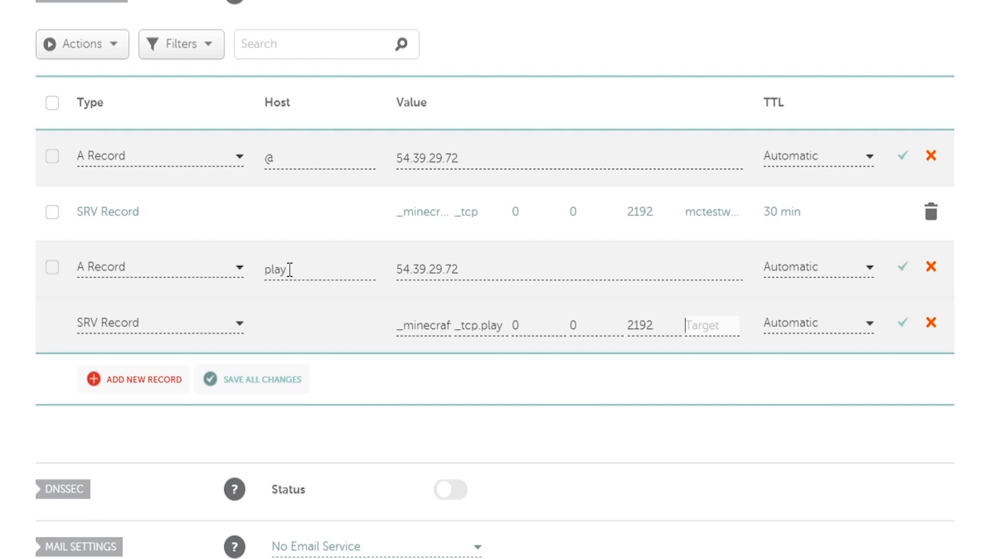
pyautogui.moveTo(712, 333)
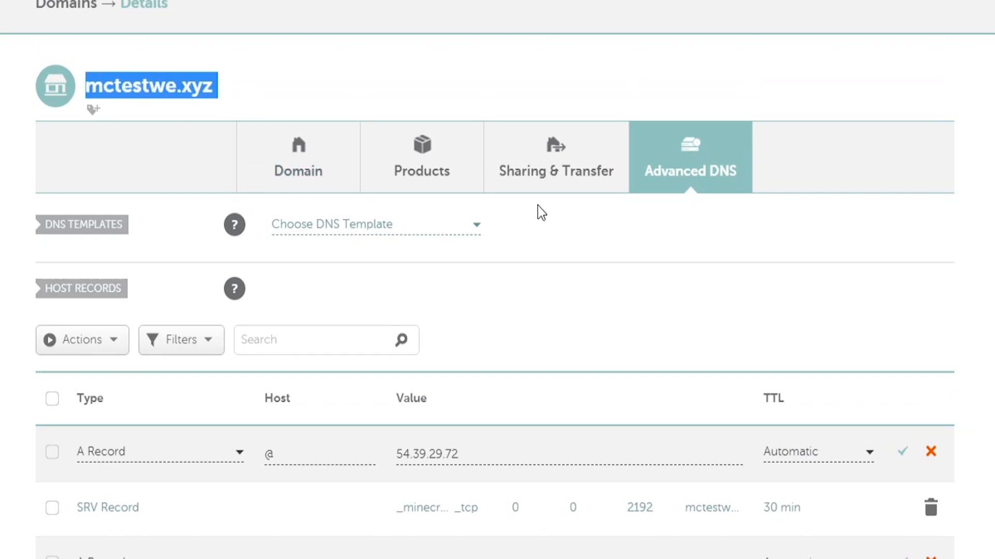
pyautogui.scroll(-3)
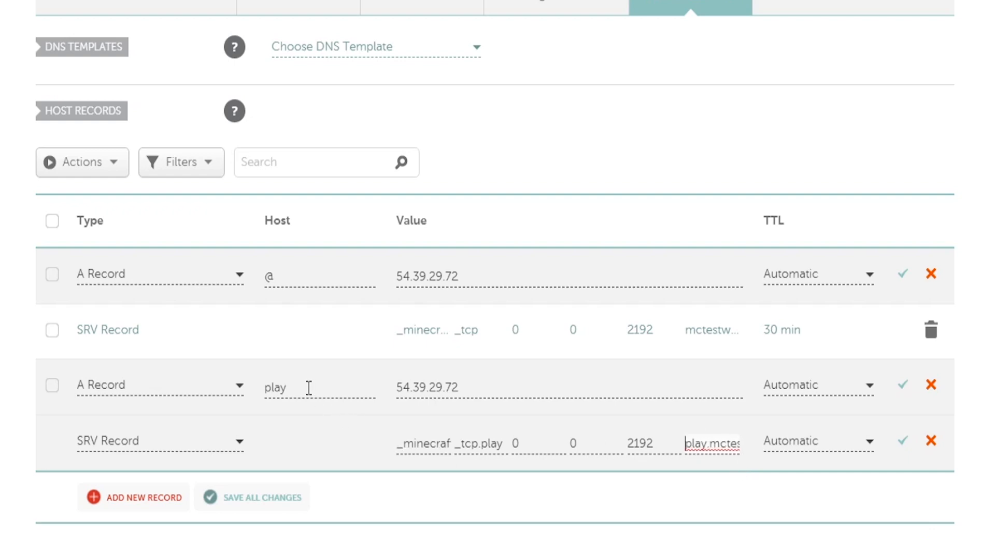
pyautogui.write('mc')
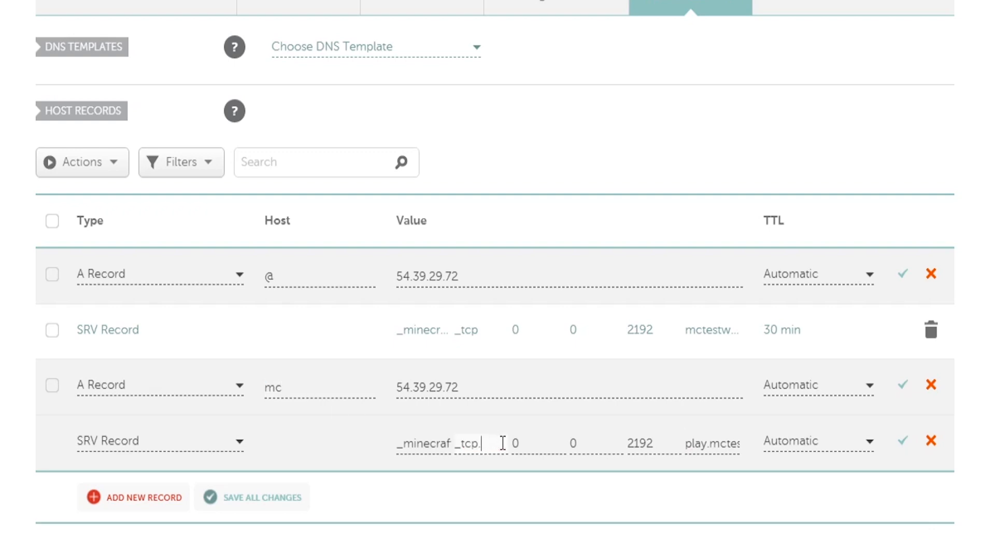
pyautogui.write('mc')
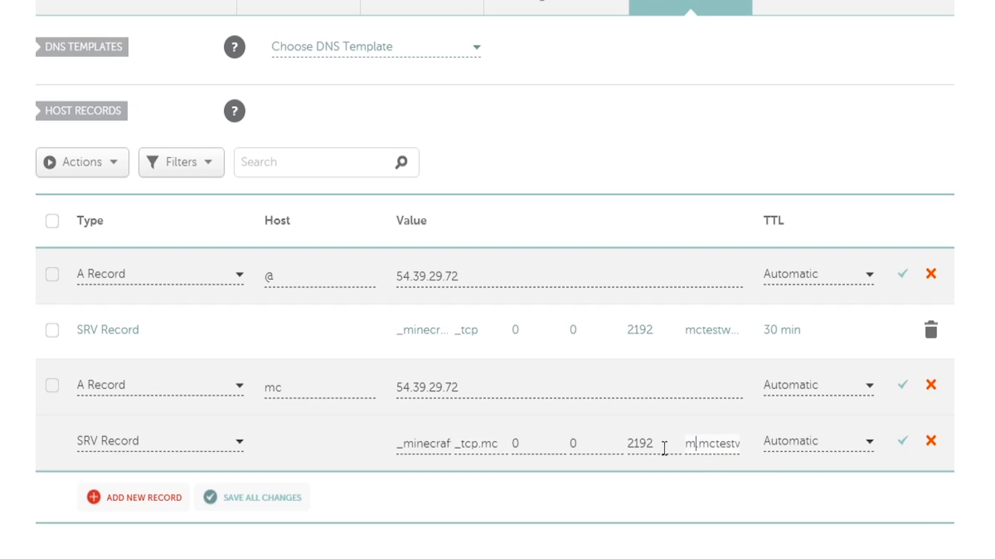
pyautogui.write('play')
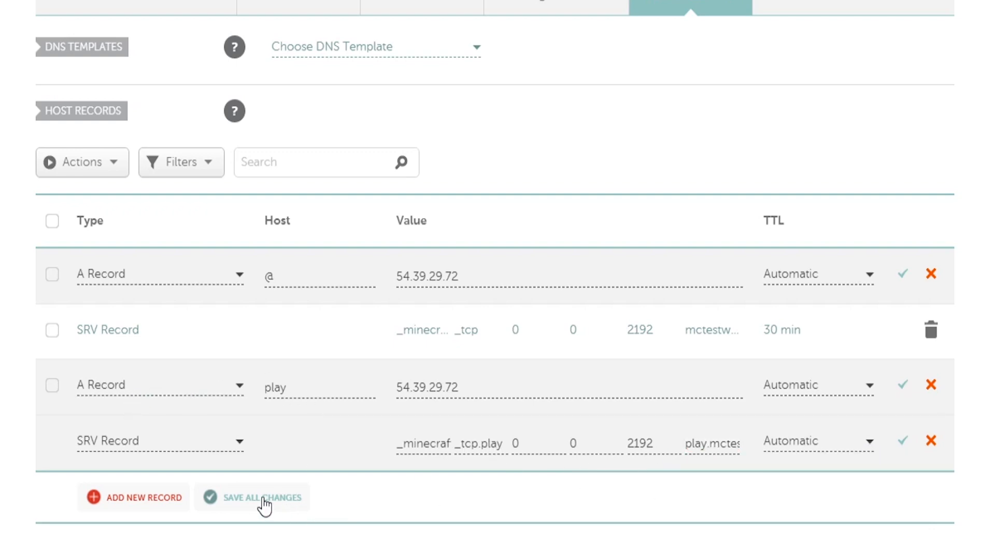
pyautogui.click(261, 498)
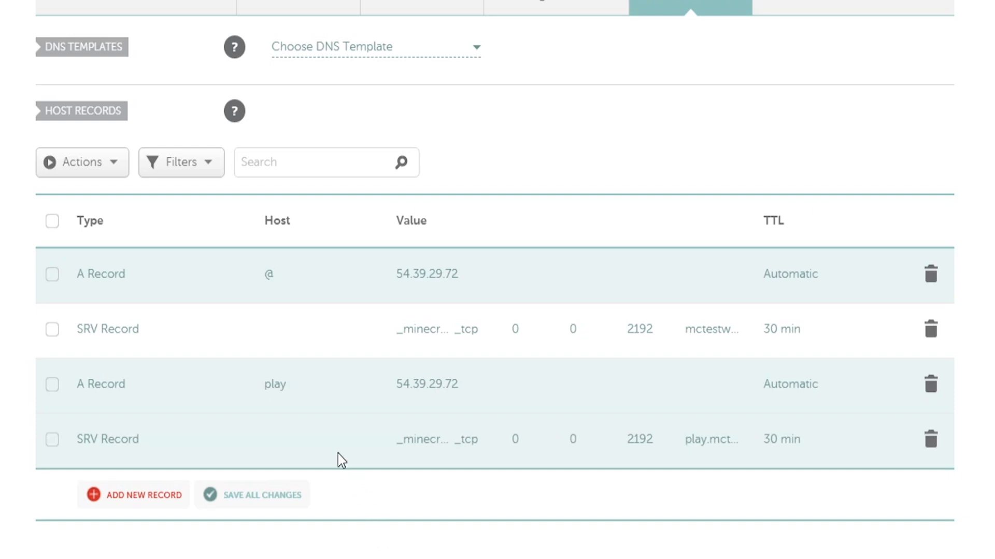
pyautogui.moveTo(276, 436)
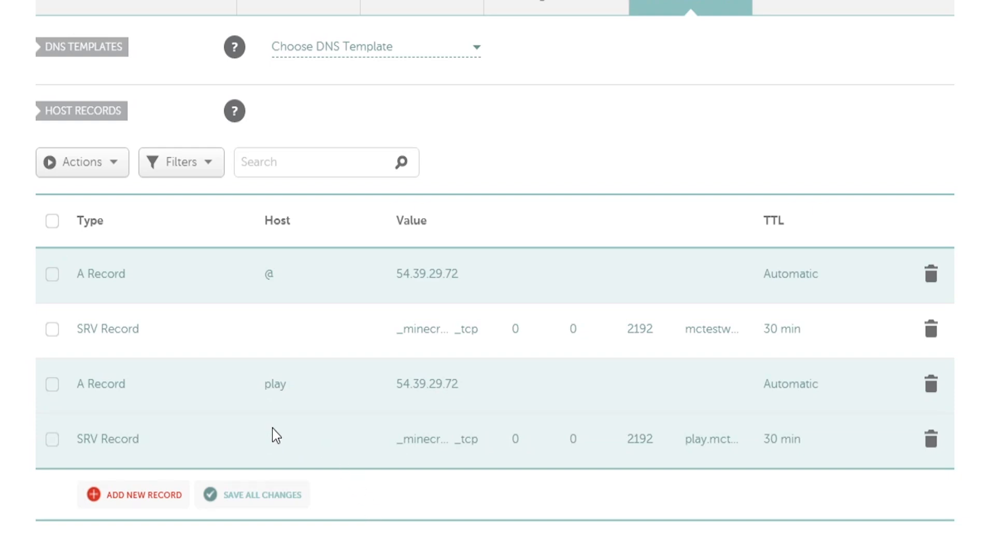
pyautogui.moveTo(303, 454)
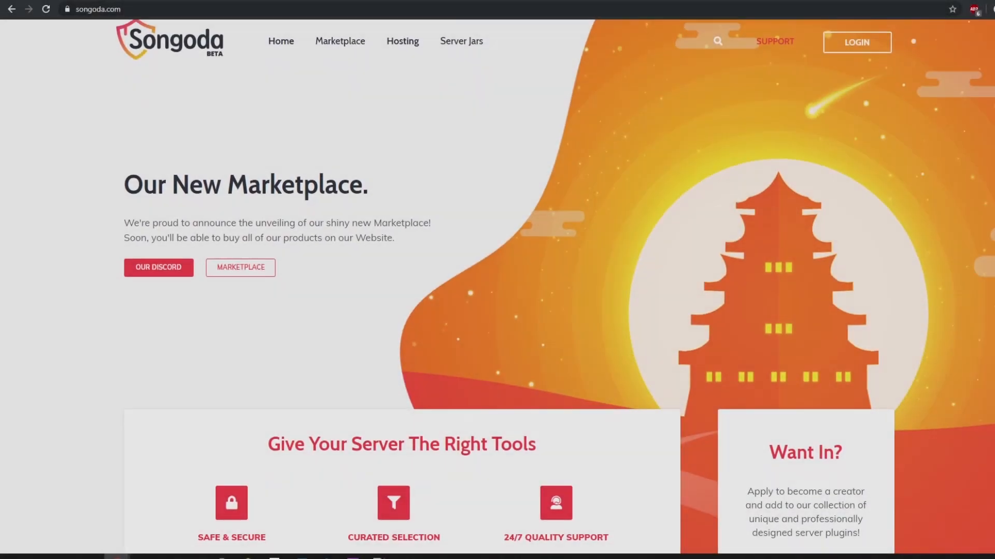
# Scroll the Songoda marketplace down to the trending and top rated plugins
pyautogui.scroll(-3)
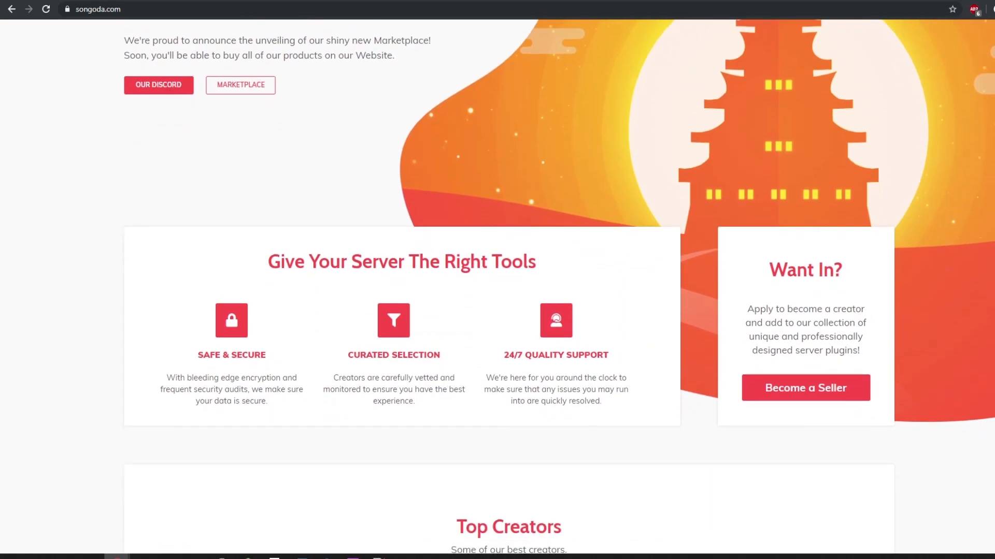
pyautogui.scroll(-3)
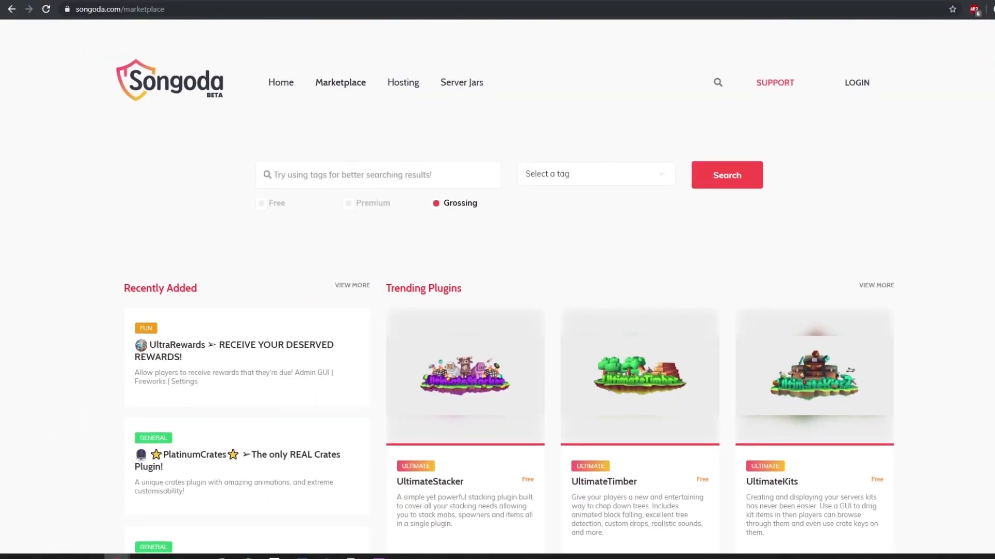
pyautogui.scroll(-3)
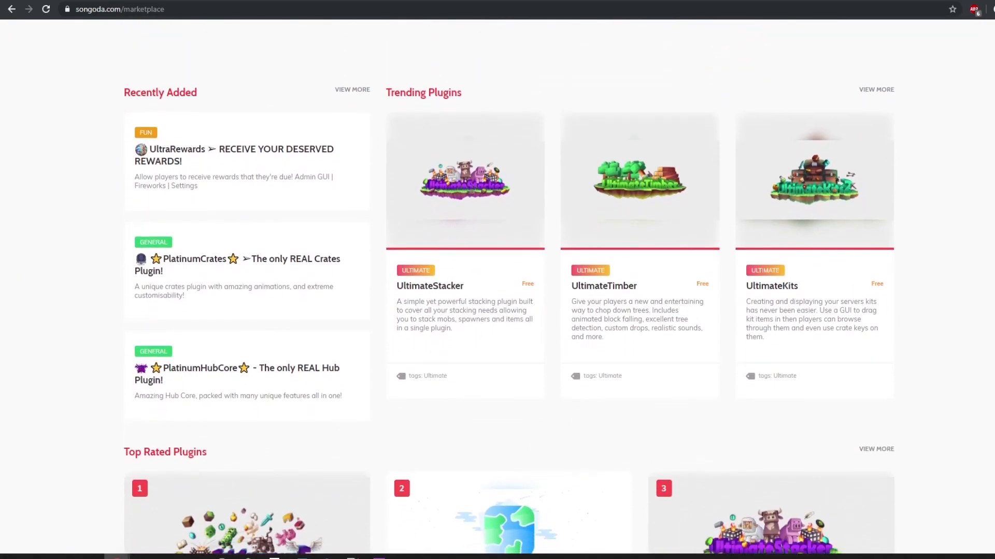
pyautogui.scroll(-3)
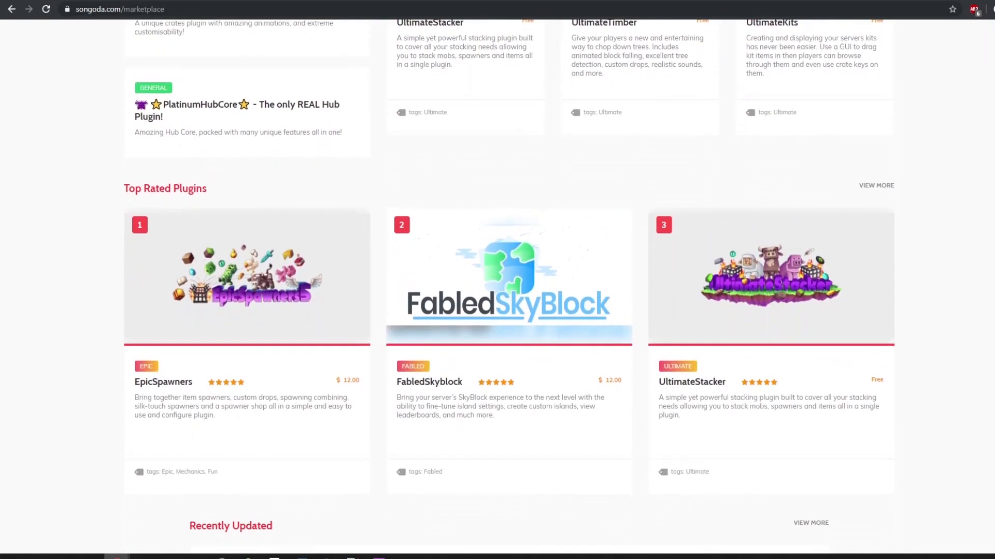
pyautogui.scroll(-3)
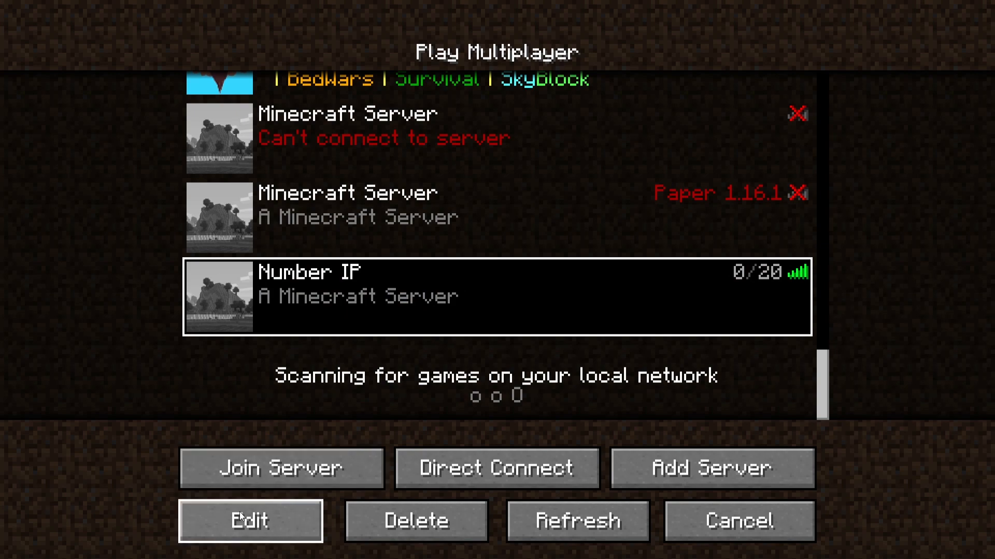
# Check the Number IP server's saved address and return unchanged
pyautogui.click(250, 521)
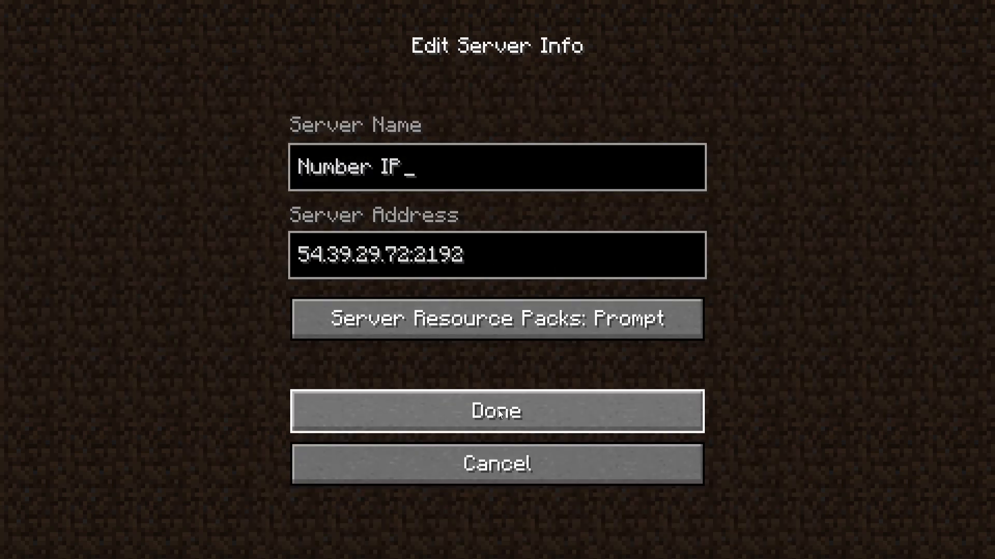
pyautogui.click(496, 410)
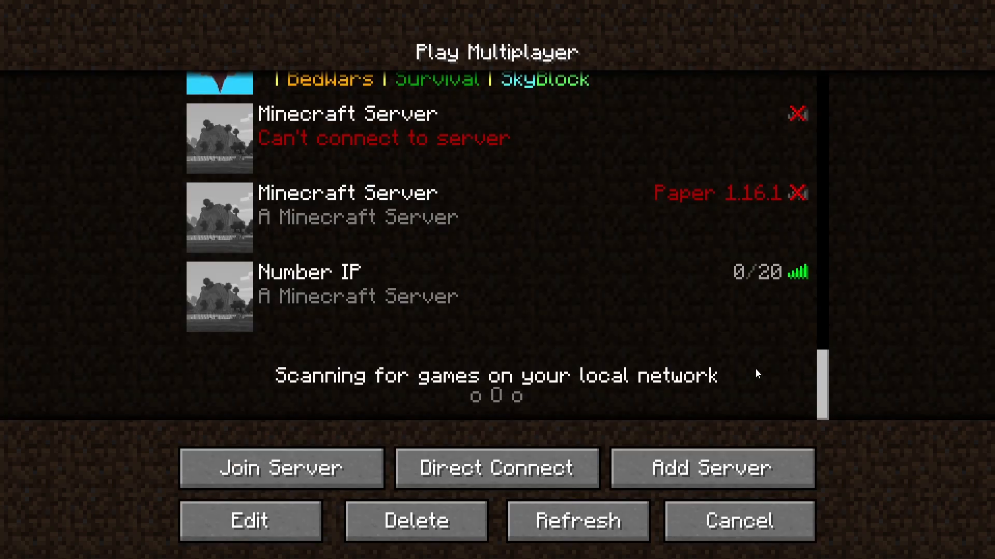
# Add a server named Domain name with address mctestwe.xyz
pyautogui.click(250, 521)
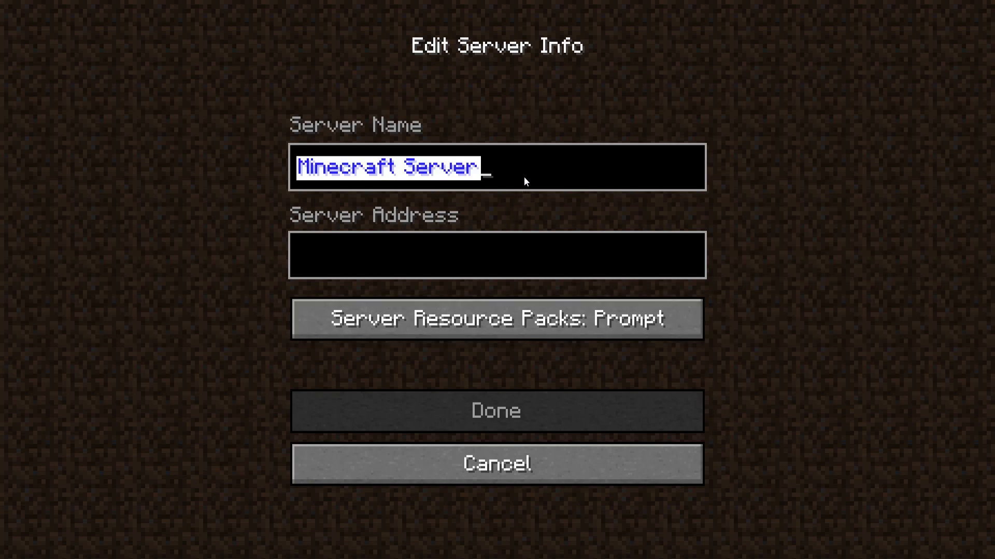
pyautogui.write('Domain nam')
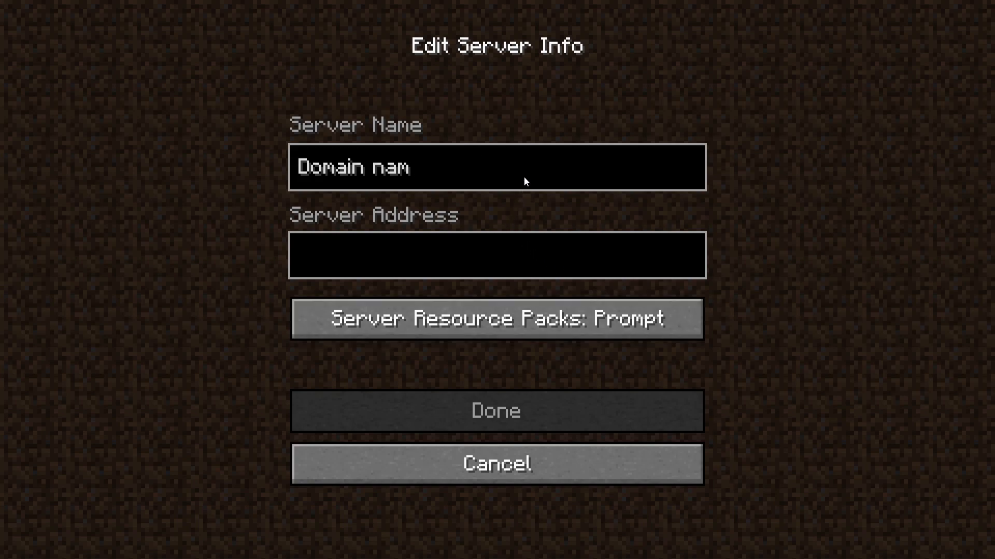
pyautogui.write('e')
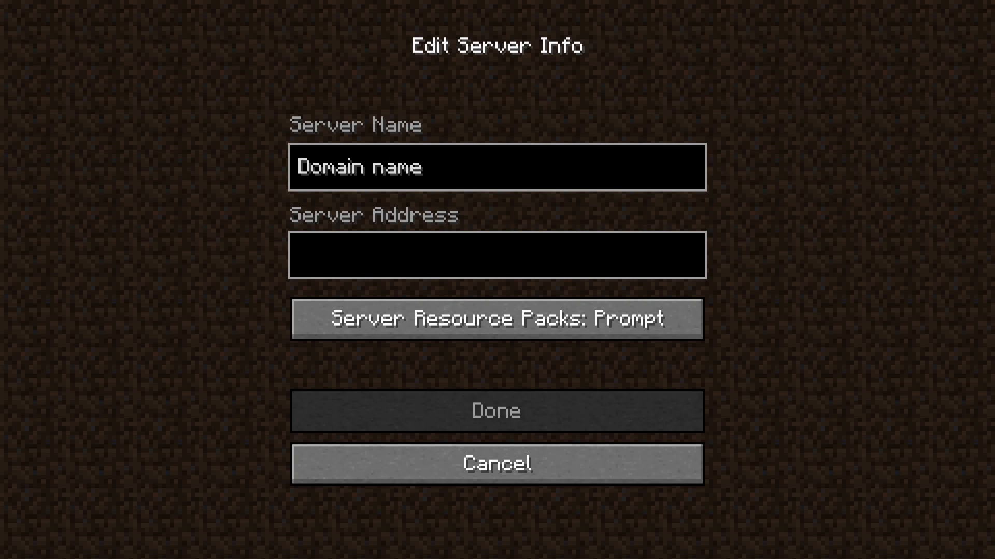
pyautogui.click(496, 256)
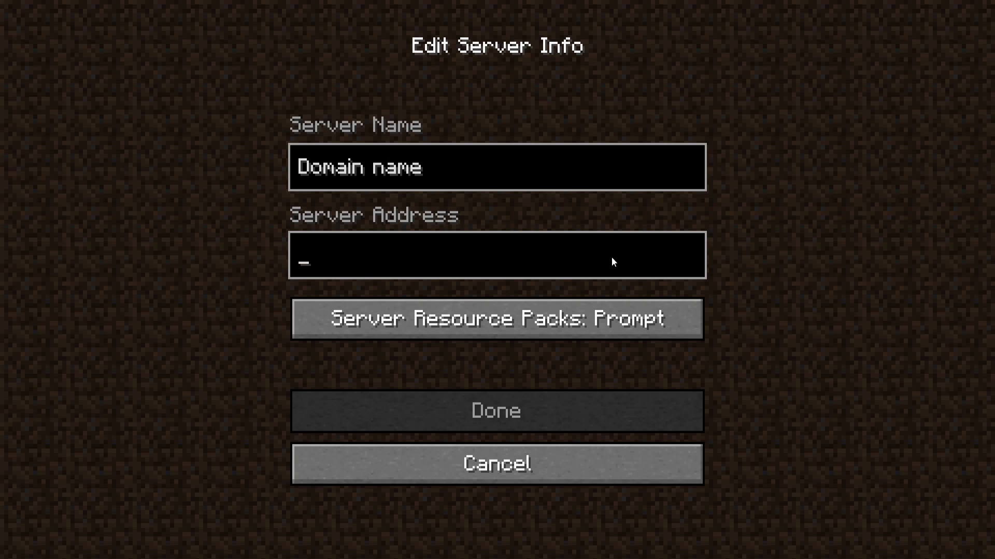
pyautogui.write('mctestwe.xyz')
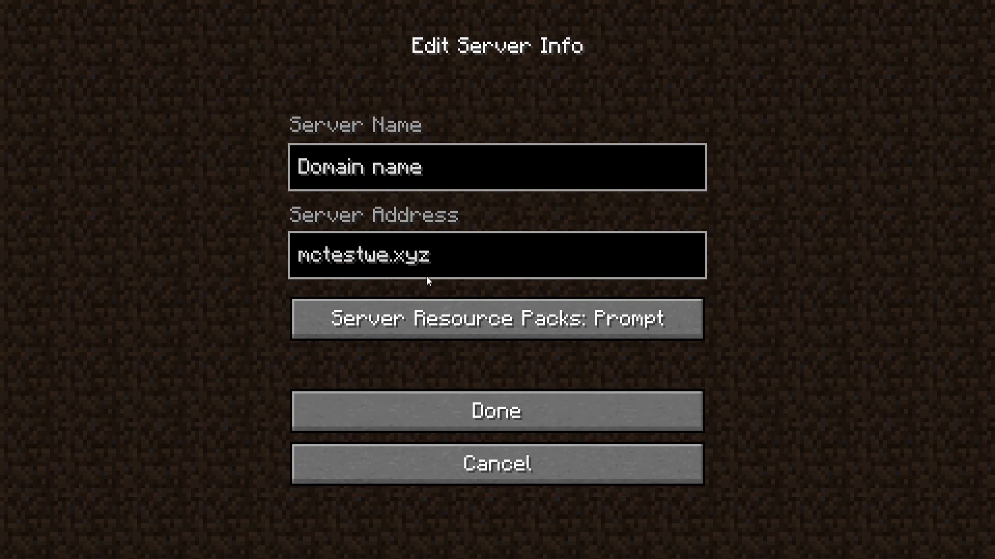
pyautogui.click(496, 410)
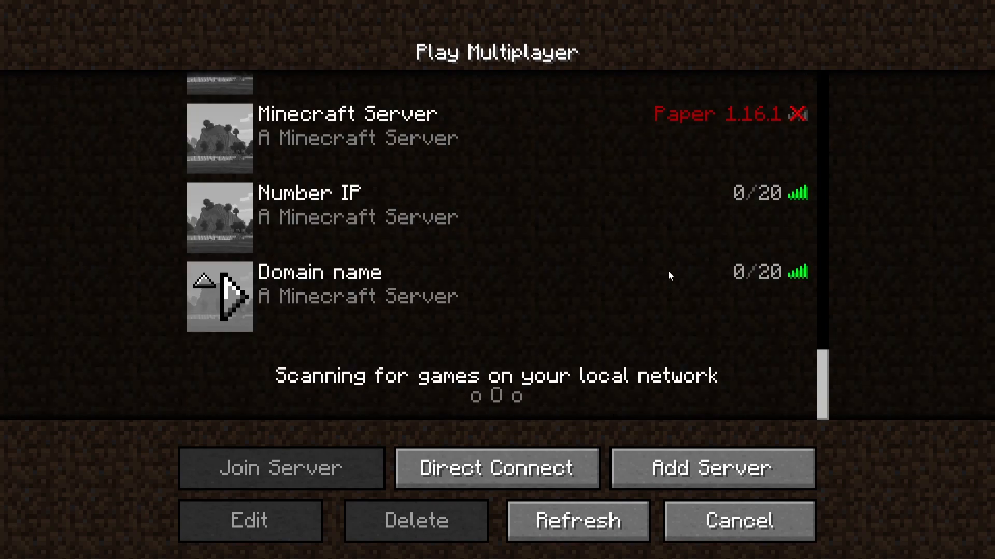
pyautogui.moveTo(466, 304)
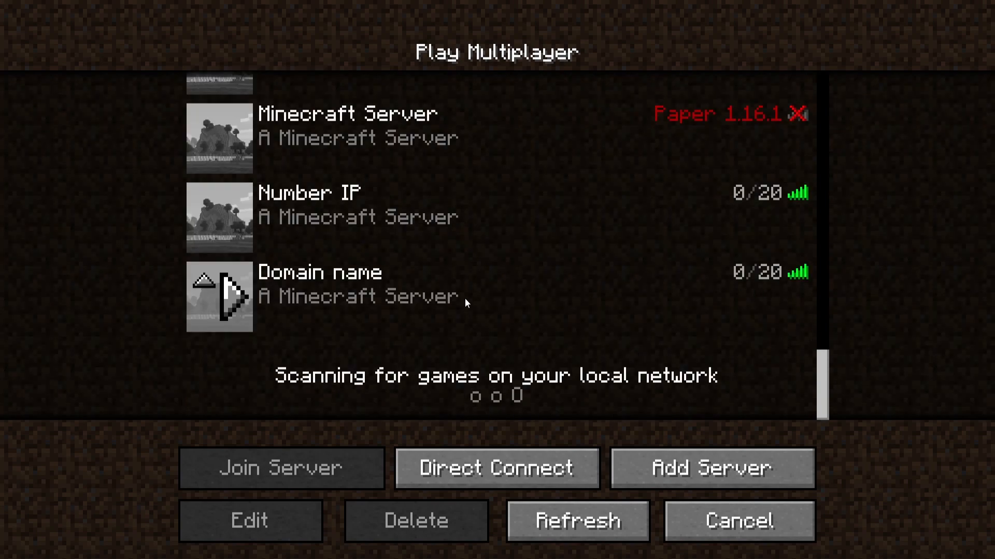
pyautogui.moveTo(643, 421)
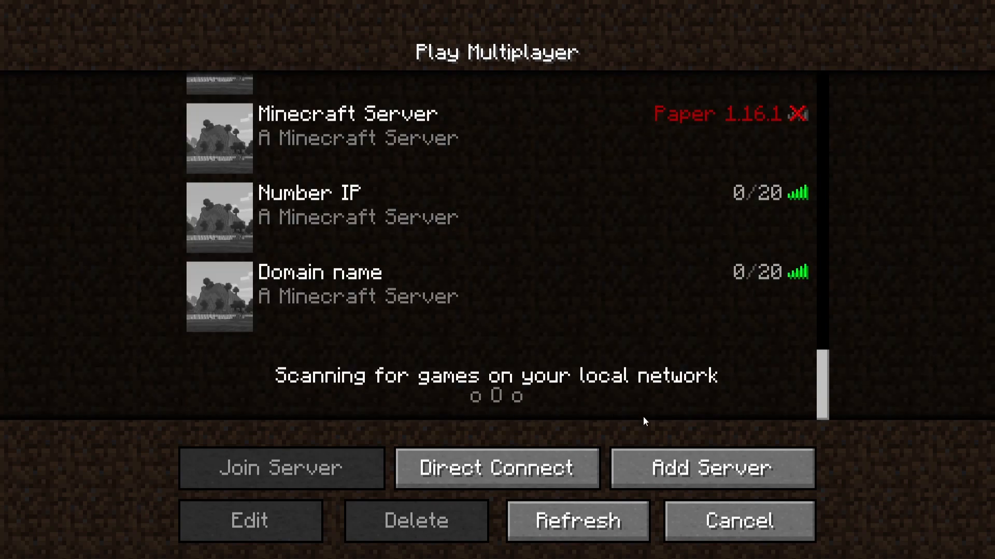
# Add a Minecraft server entry with address play.mctestwe.xyz and save it
pyautogui.click(250, 521)
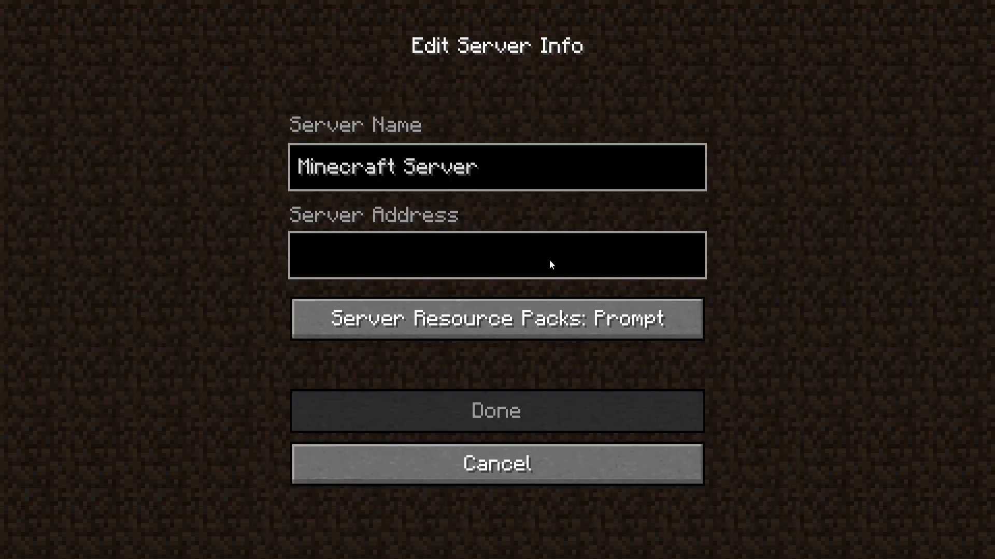
pyautogui.write('pl')
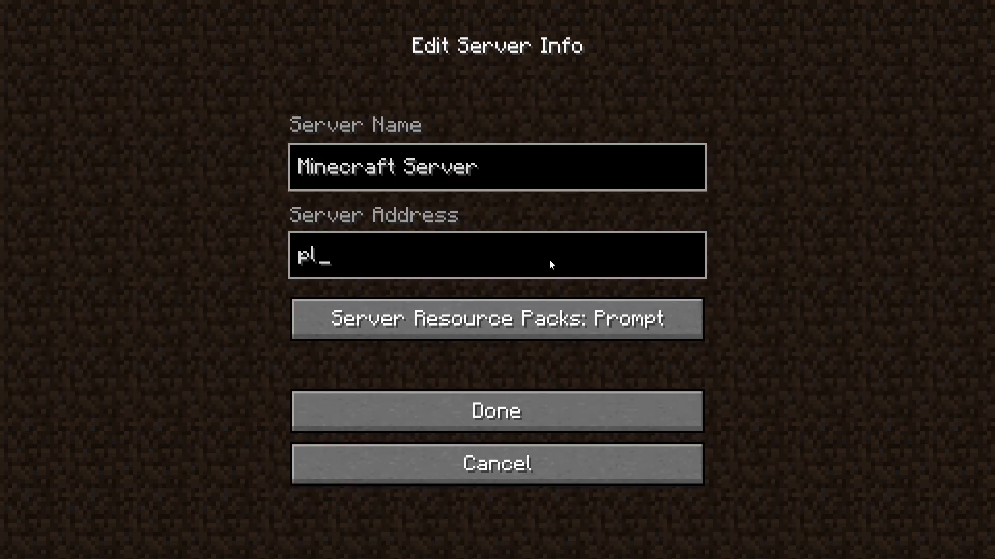
pyautogui.write('ay.mctestwe.xyz')
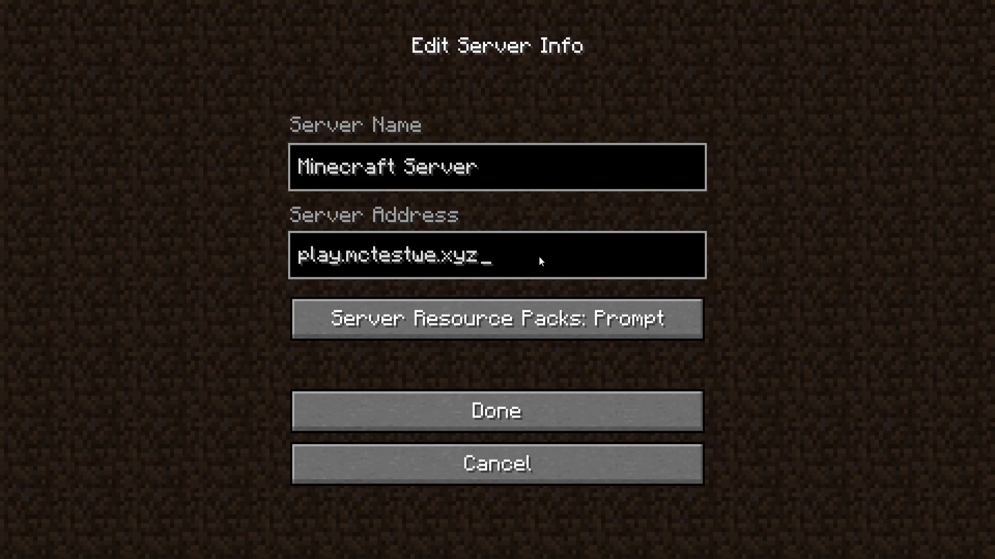
pyautogui.click(496, 411)
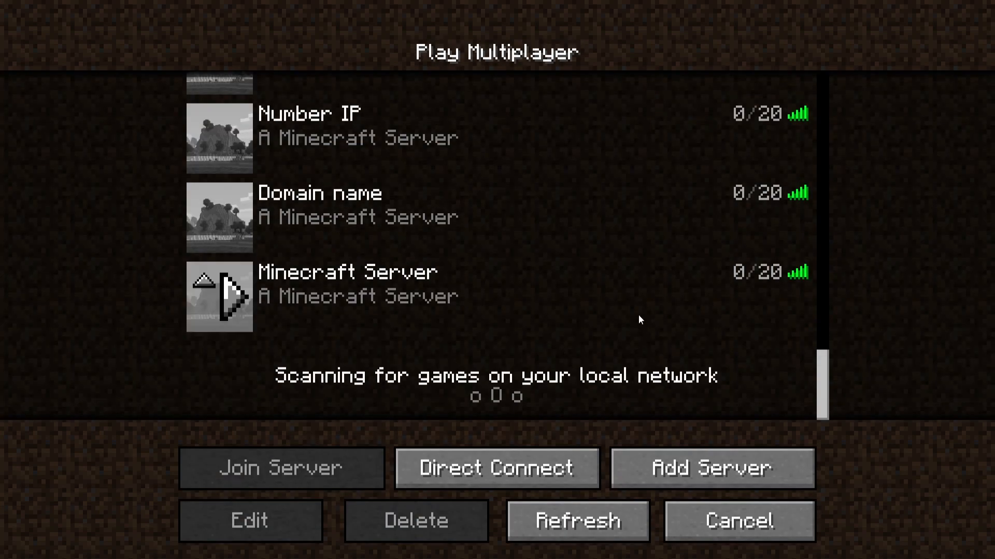
pyautogui.moveTo(461, 224)
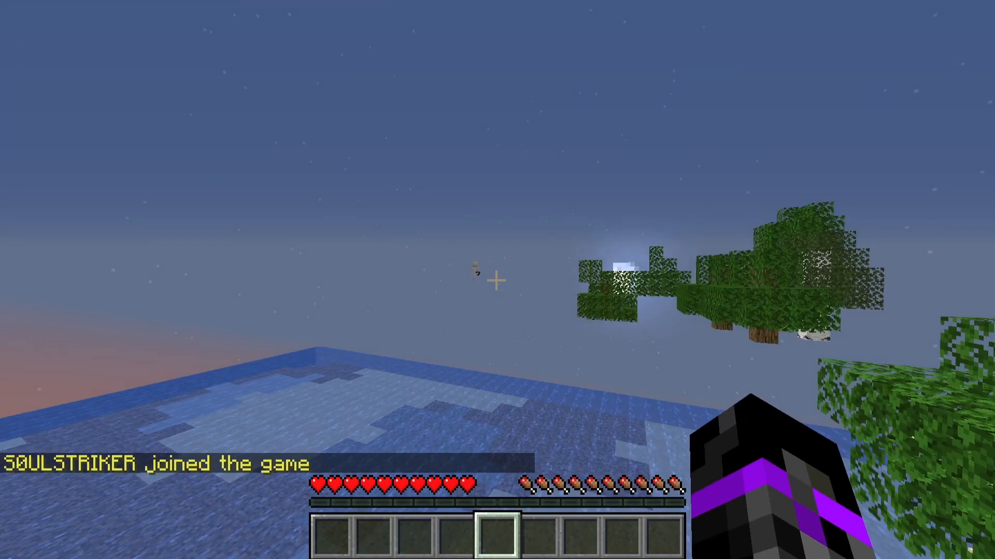
# Return to the server list and join the play.mctestwe.xyz server
pyautogui.press('Escape')
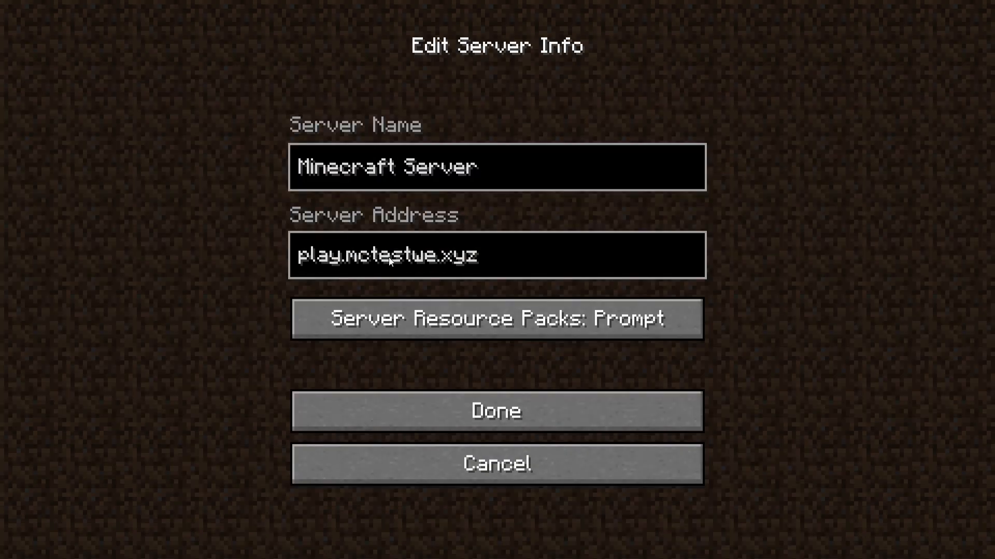
pyautogui.click(496, 410)
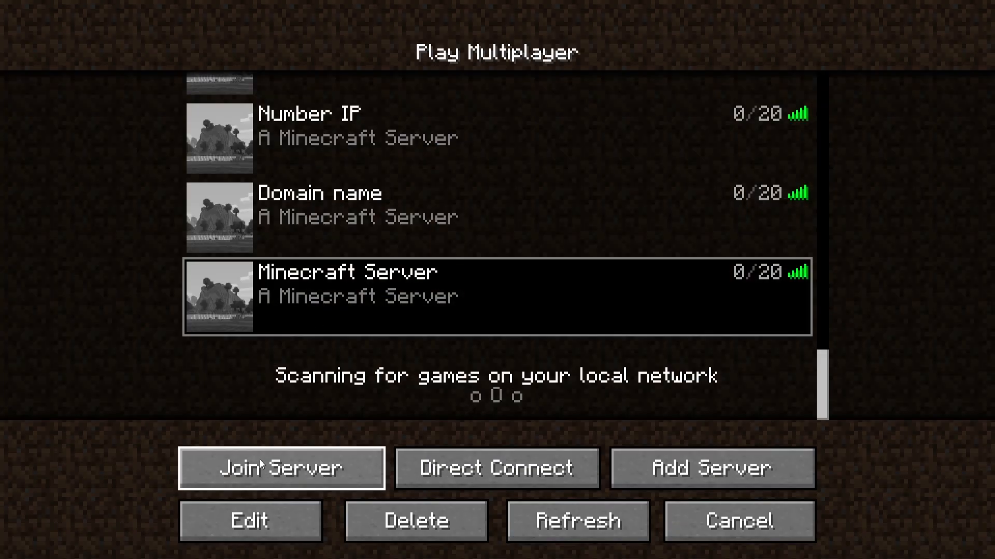
pyautogui.click(281, 468)
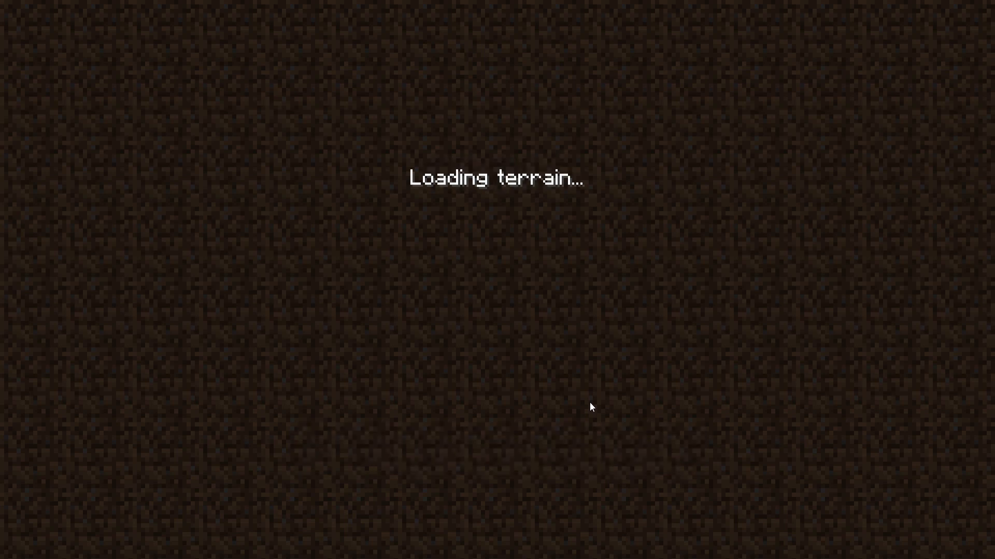